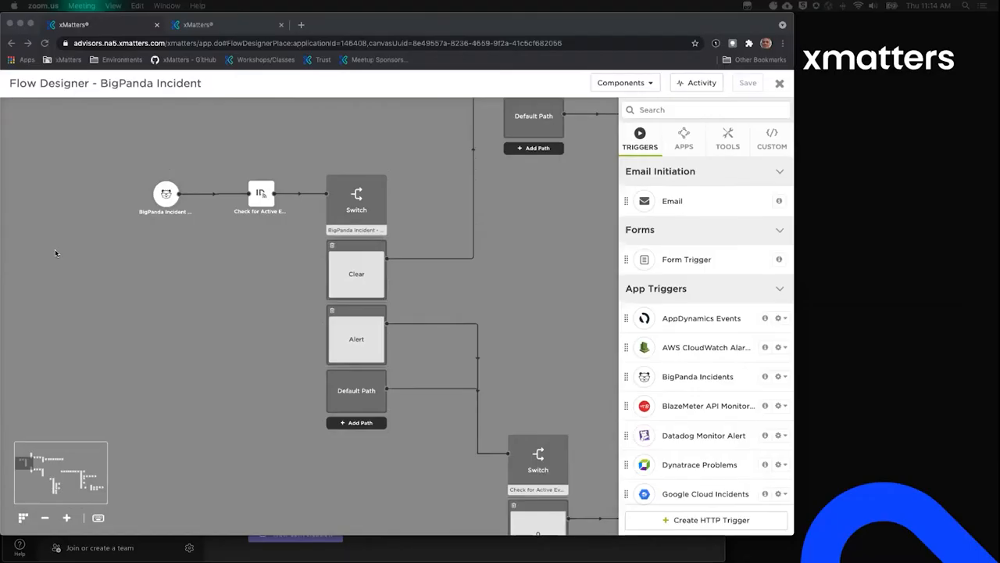
mouse_move(217, 229)
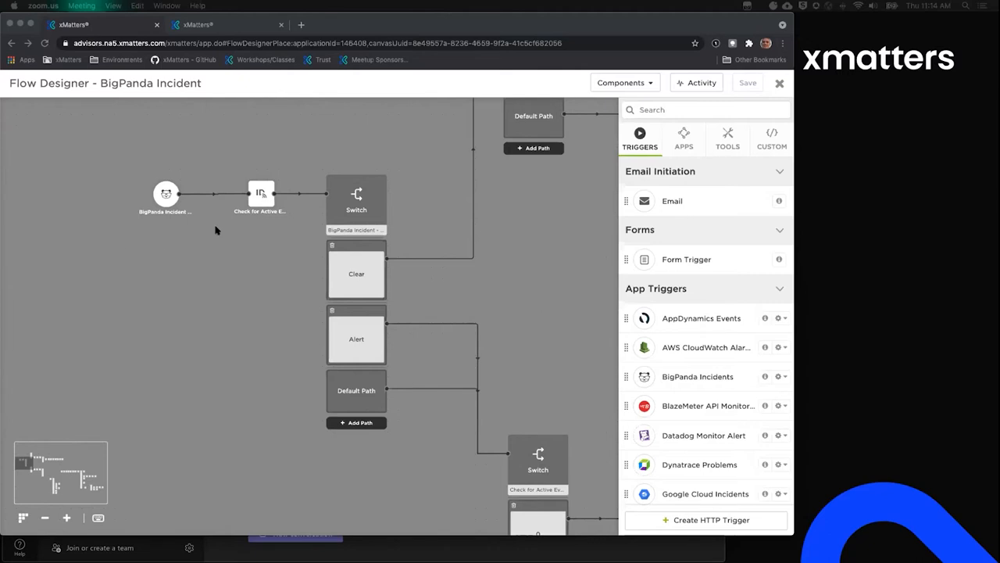
mouse_move(219, 291)
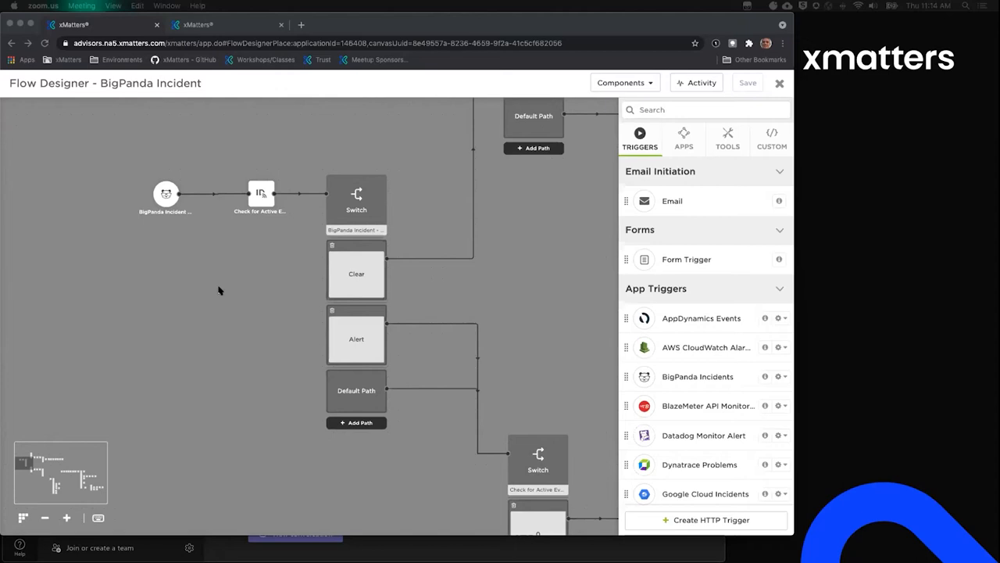
mouse_move(207, 179)
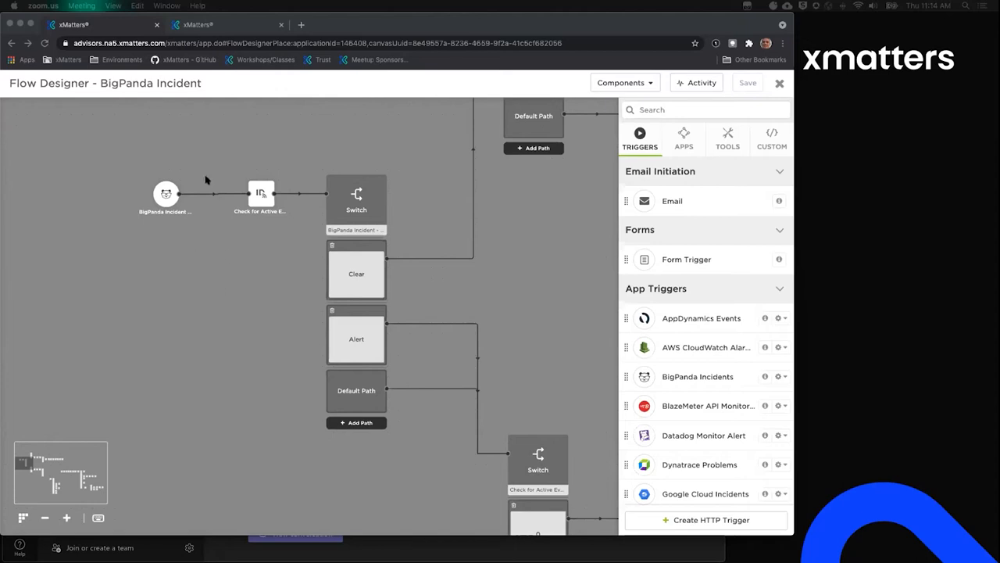
mouse_move(175, 141)
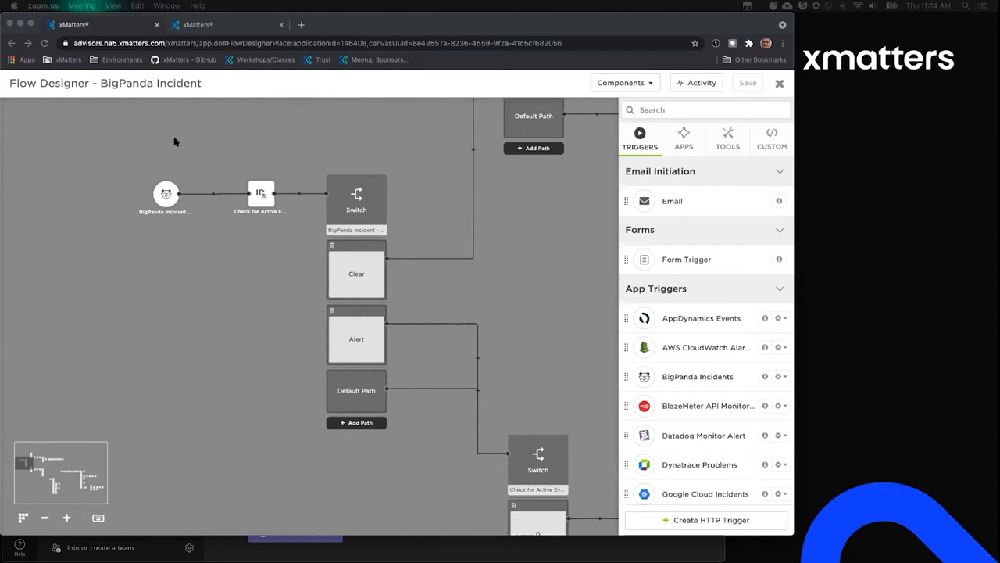
mouse_move(167, 245)
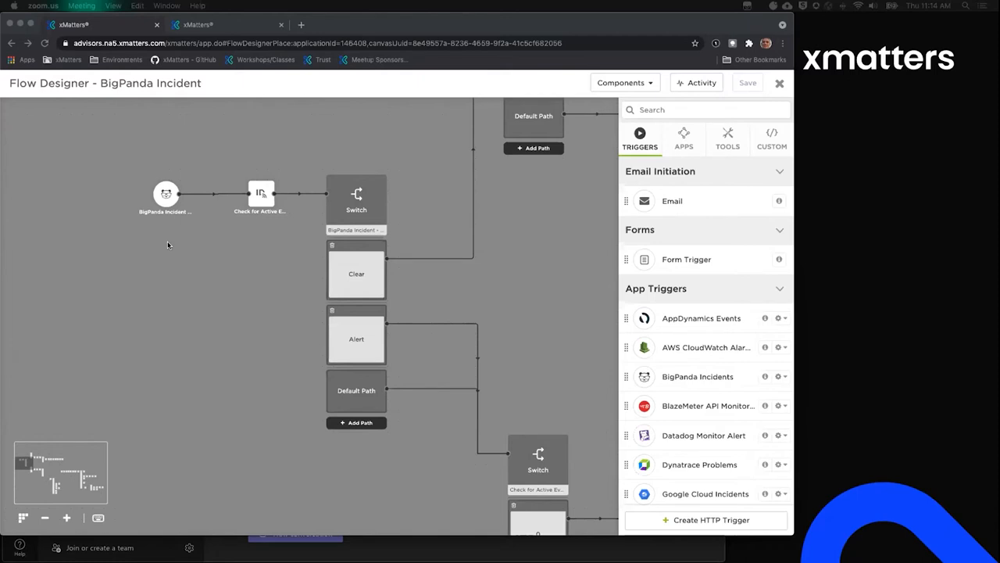
mouse_move(177, 244)
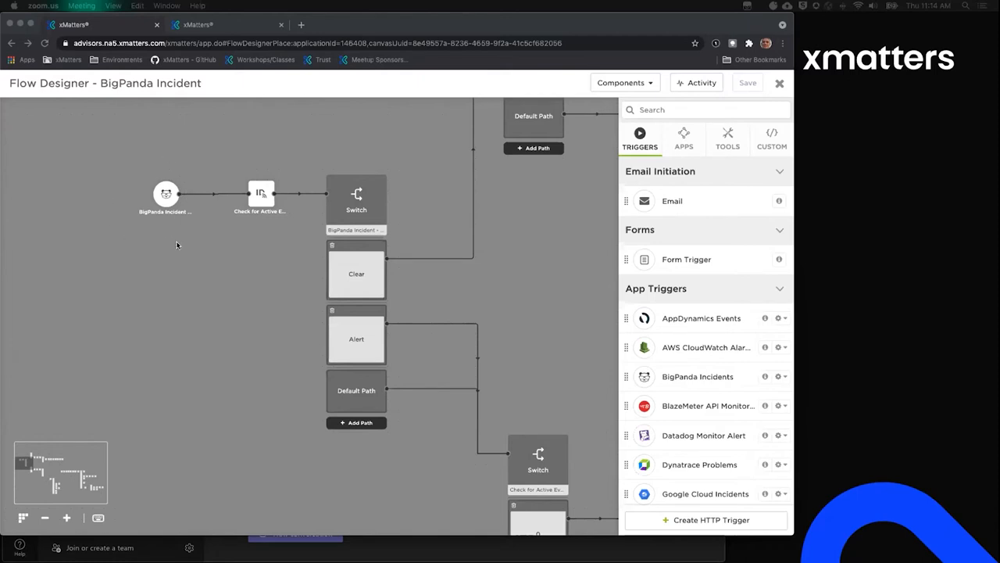
mouse_move(189, 247)
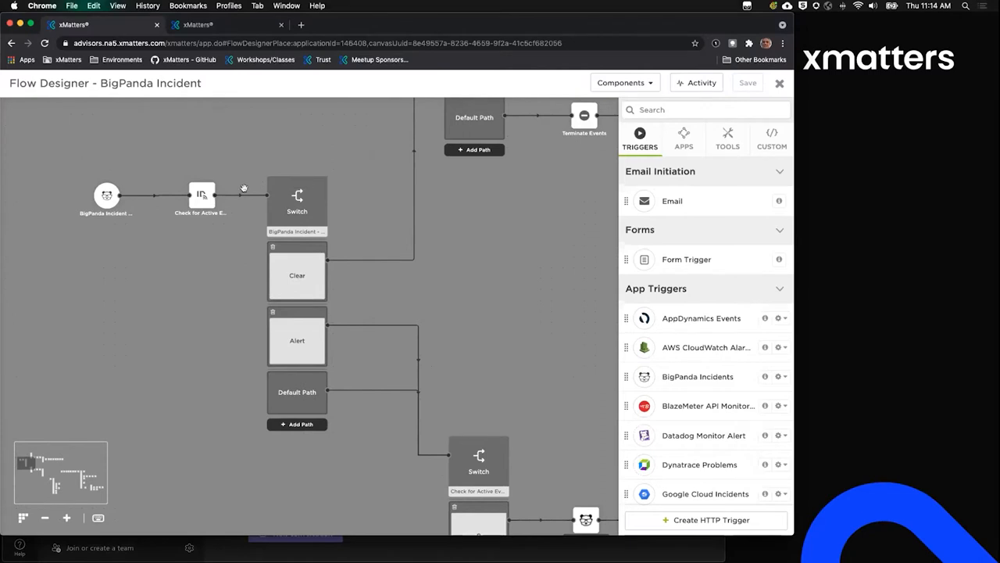
mouse_move(201, 279)
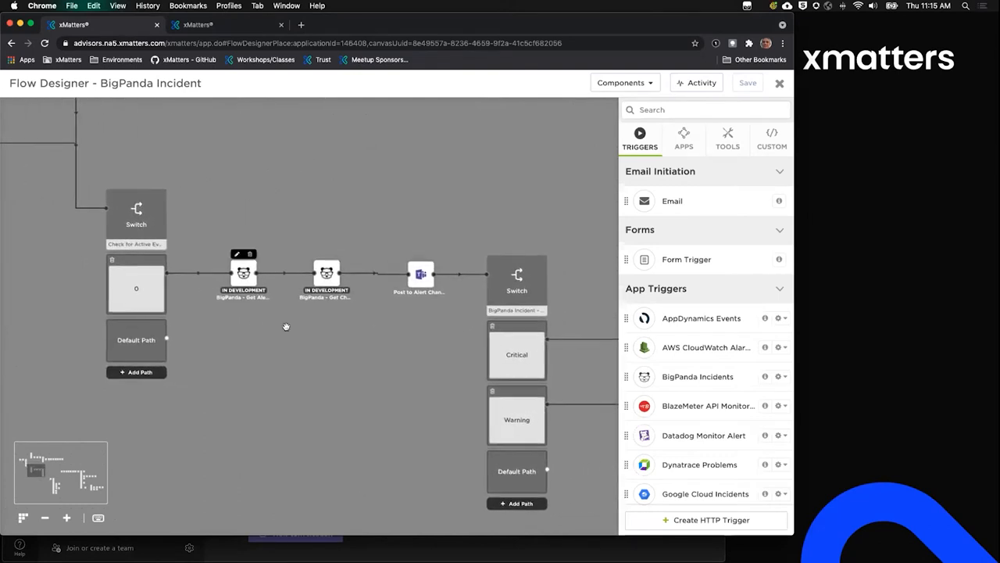
mouse_move(218, 245)
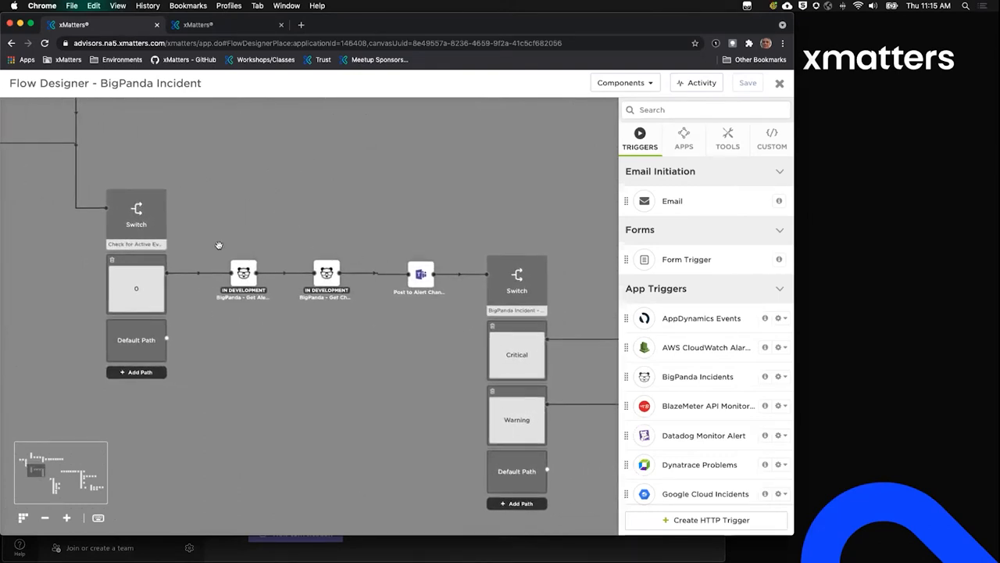
mouse_move(272, 307)
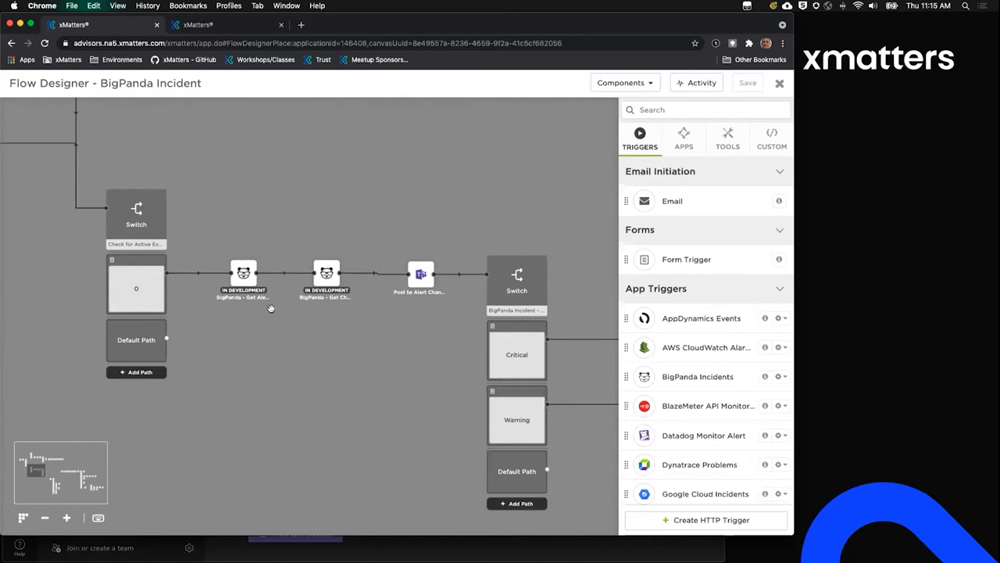
mouse_move(211, 305)
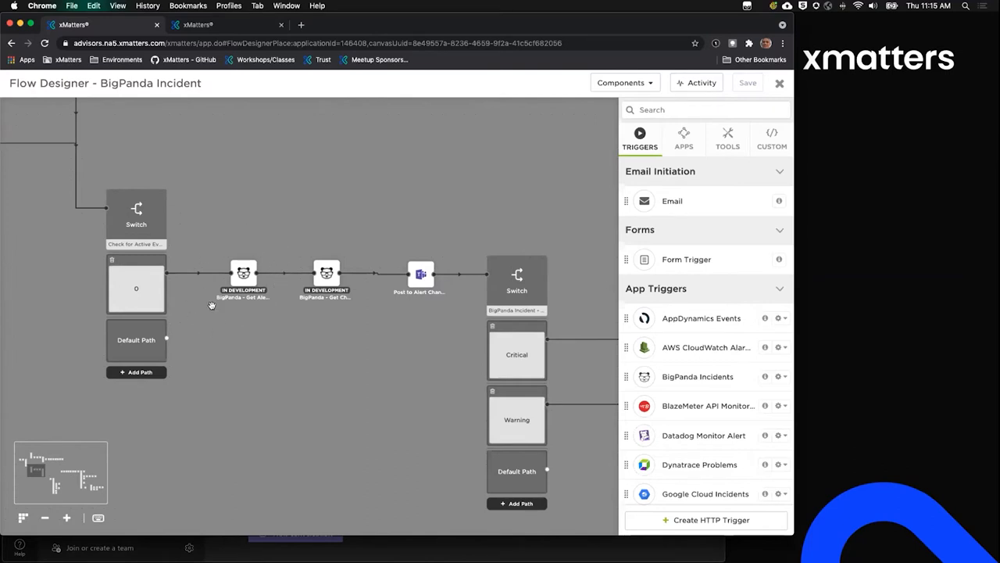
mouse_move(230, 351)
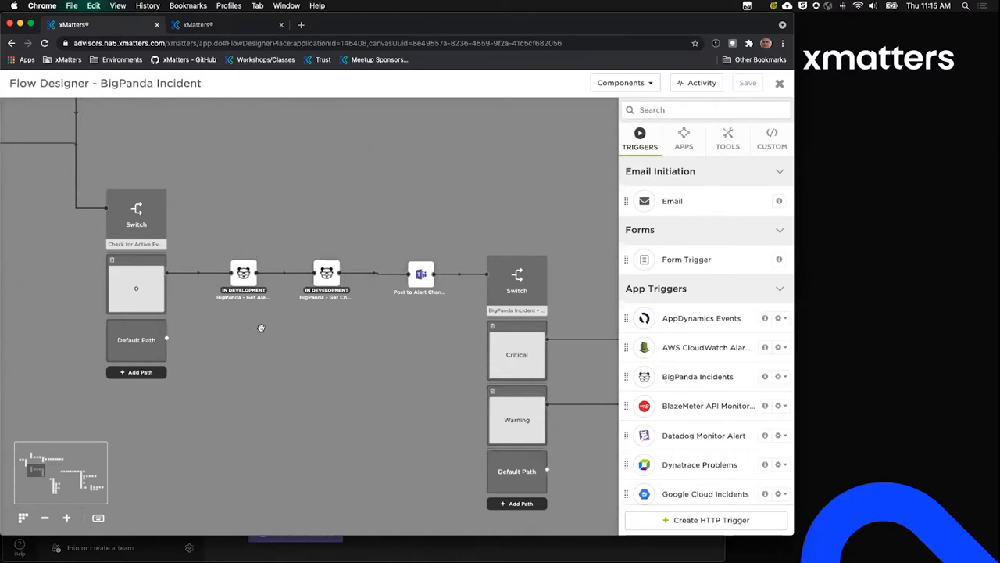
mouse_move(254, 322)
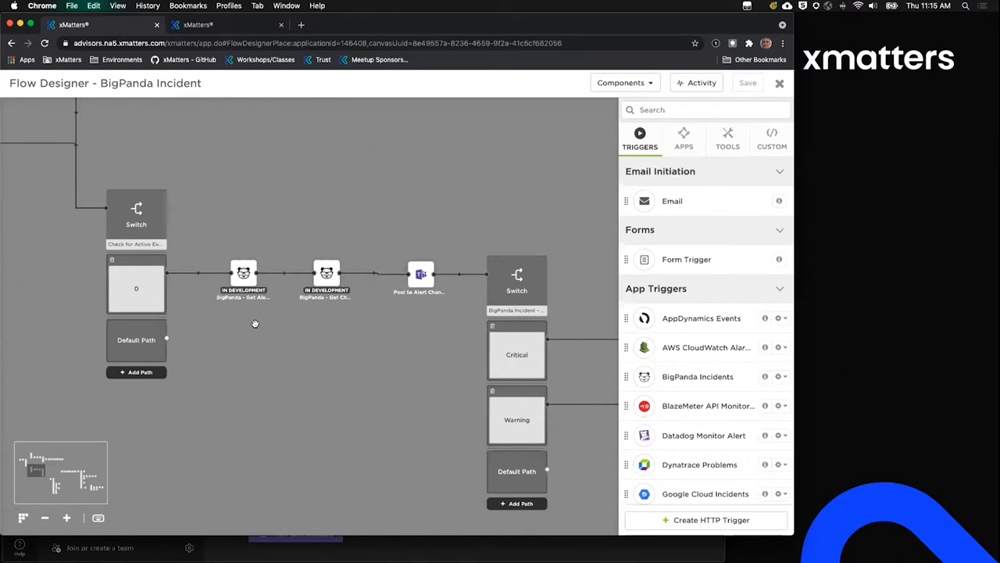
mouse_move(342, 330)
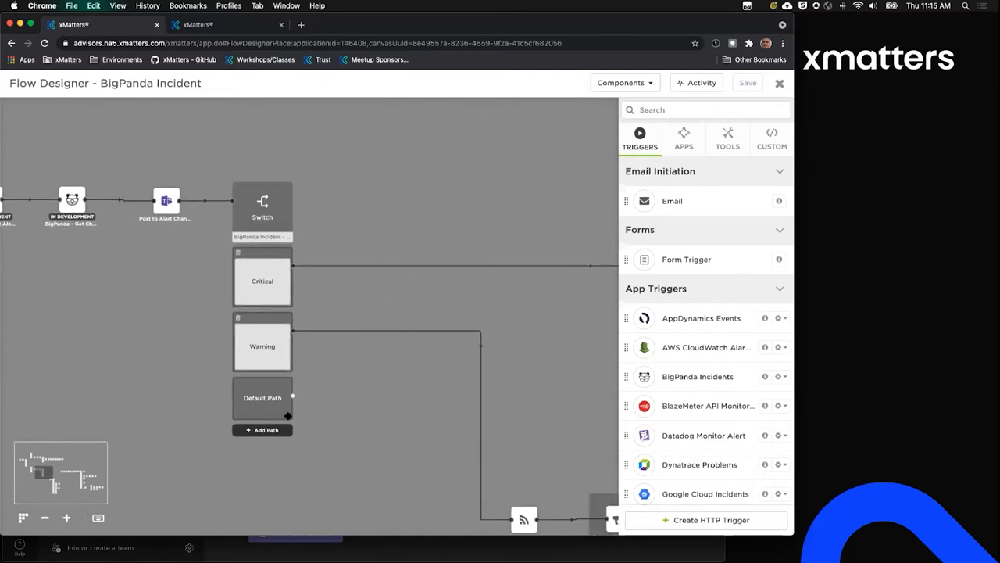
mouse_move(261, 207)
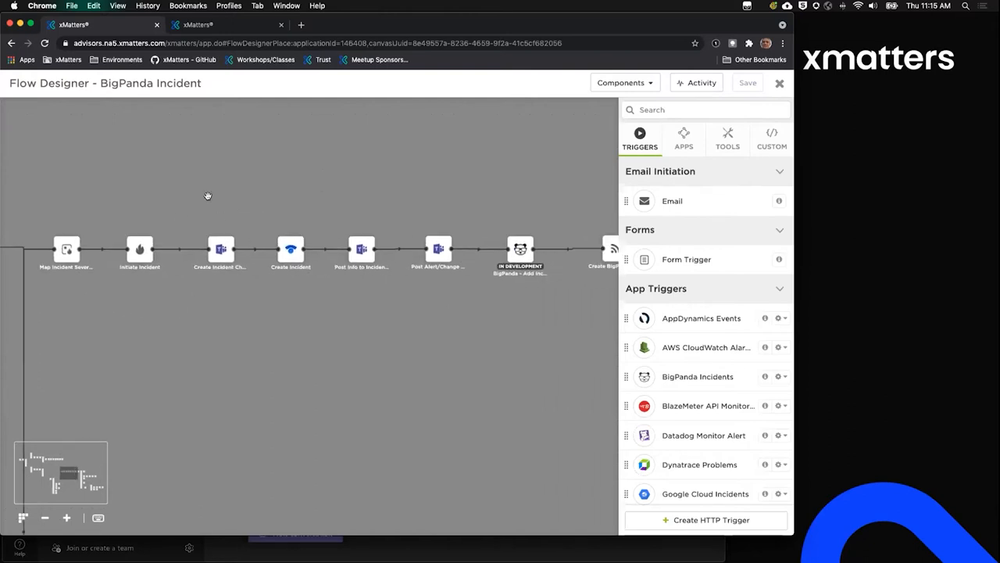
mouse_move(289, 320)
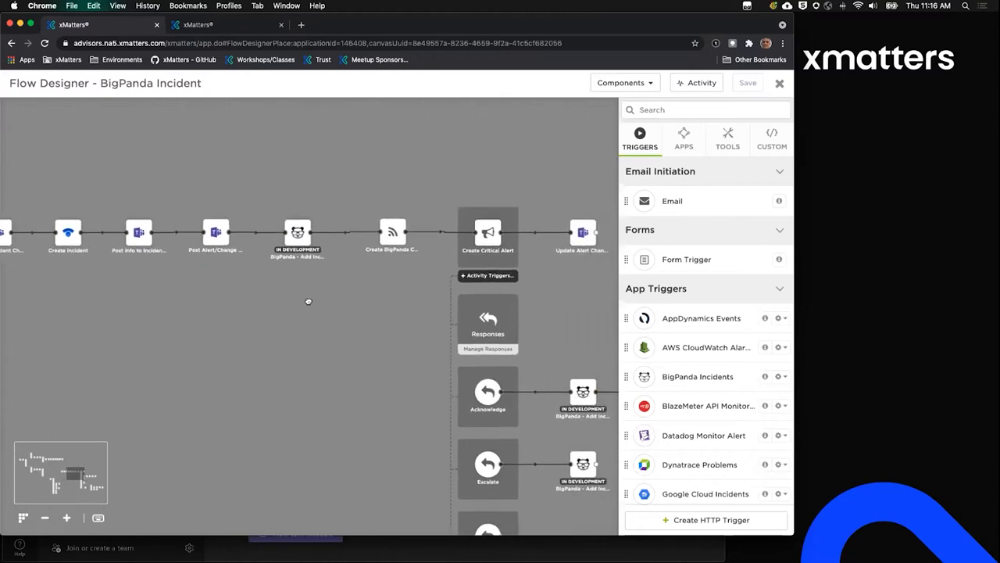
mouse_move(261, 208)
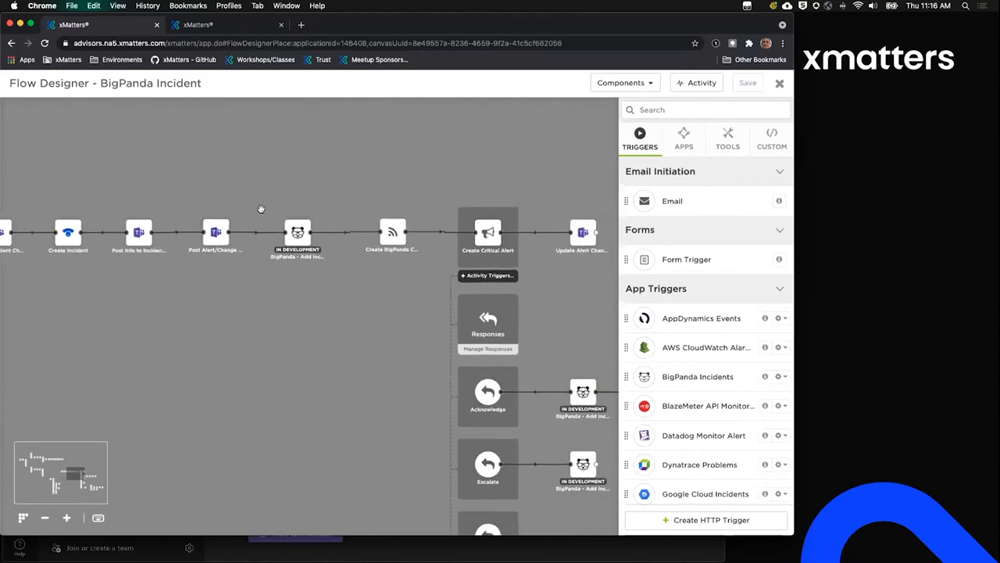
mouse_move(327, 295)
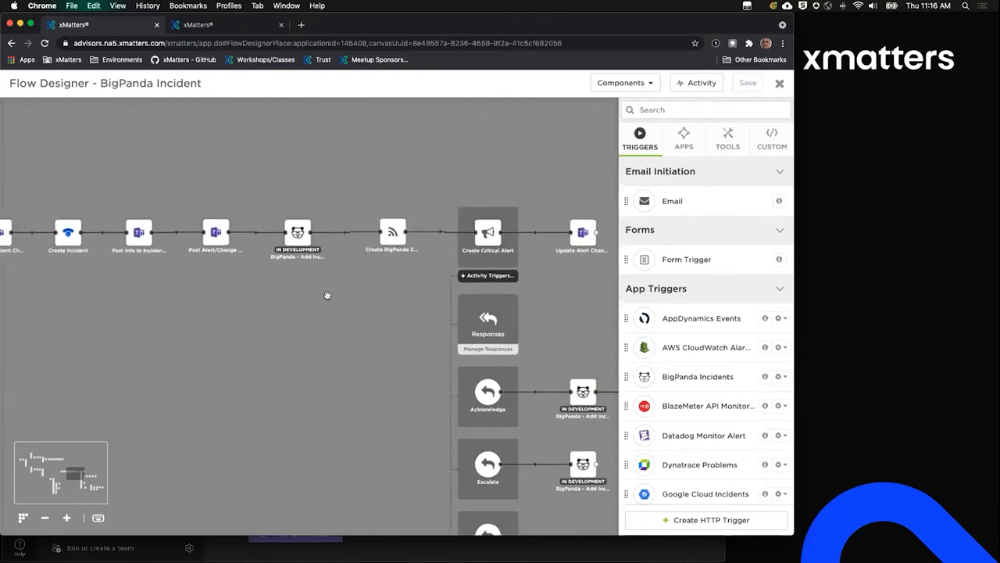
mouse_move(372, 307)
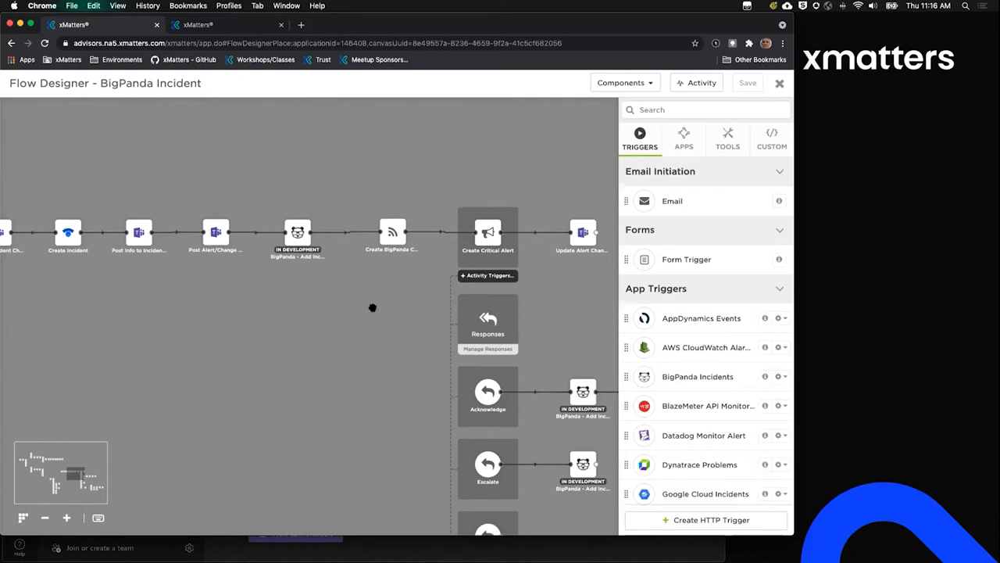
Pan the canvas to show Create Critical Alert's Acknowledge, Escalate and Post Update response branches.
drag(373, 307, 300, 262)
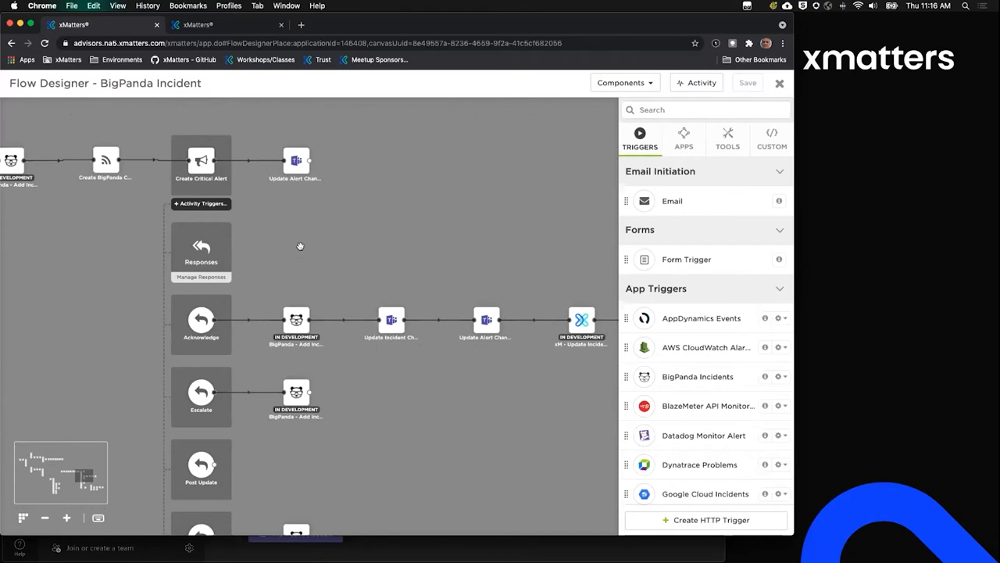
Move the canvas up to reveal the Resolve branch and the Comments branch leading to a switch.
drag(299, 246, 286, 241)
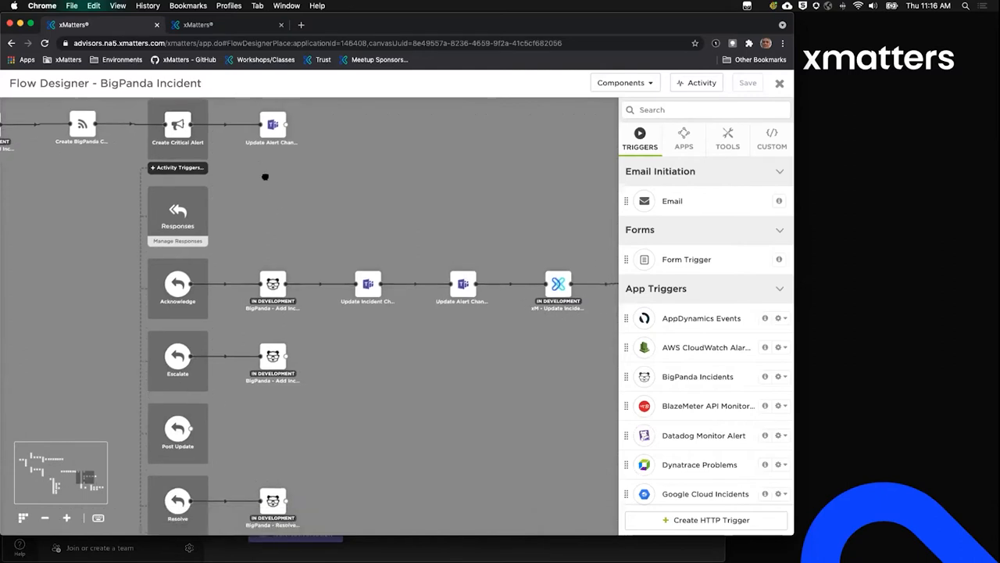
scroll(down, 3)
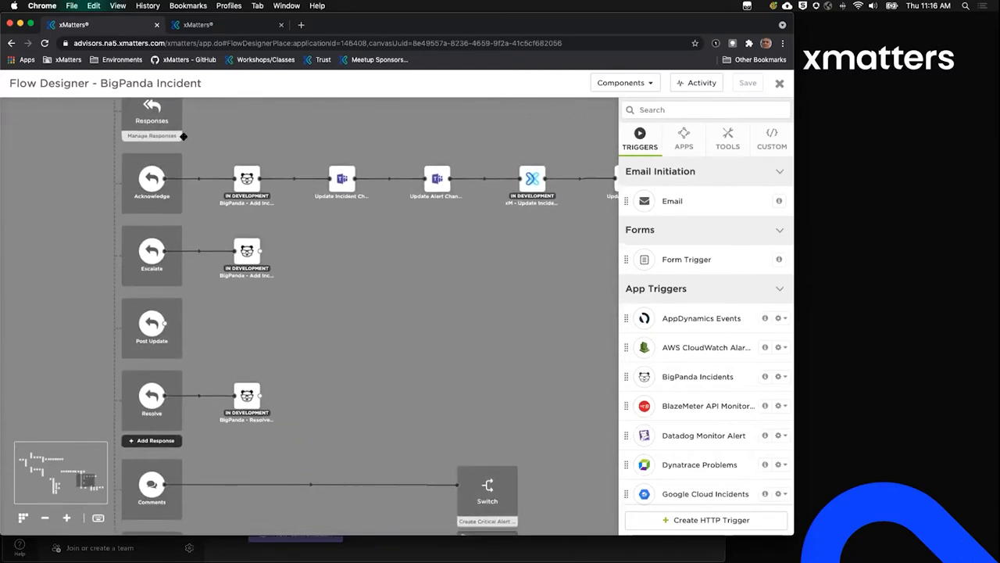
mouse_move(367, 255)
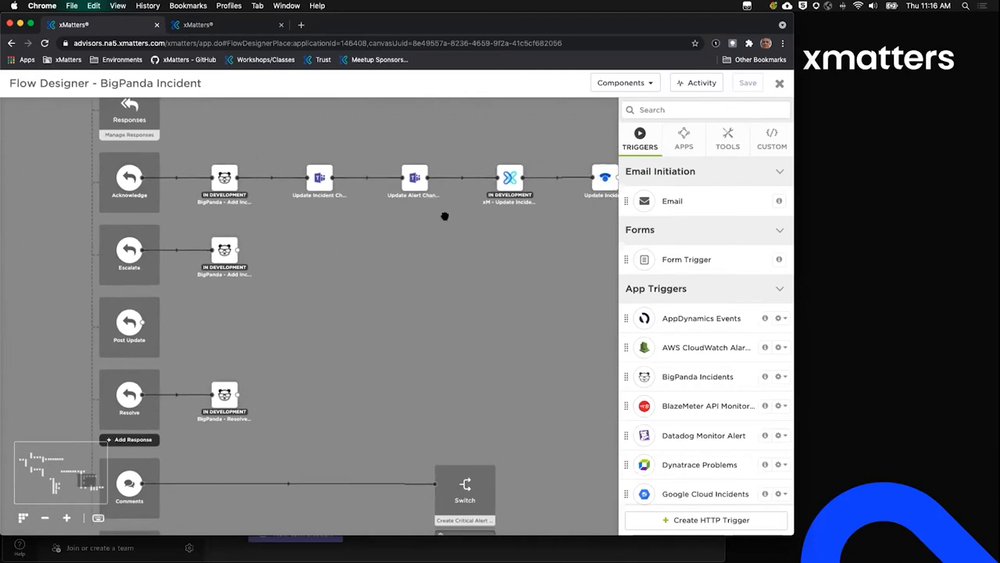
mouse_move(268, 183)
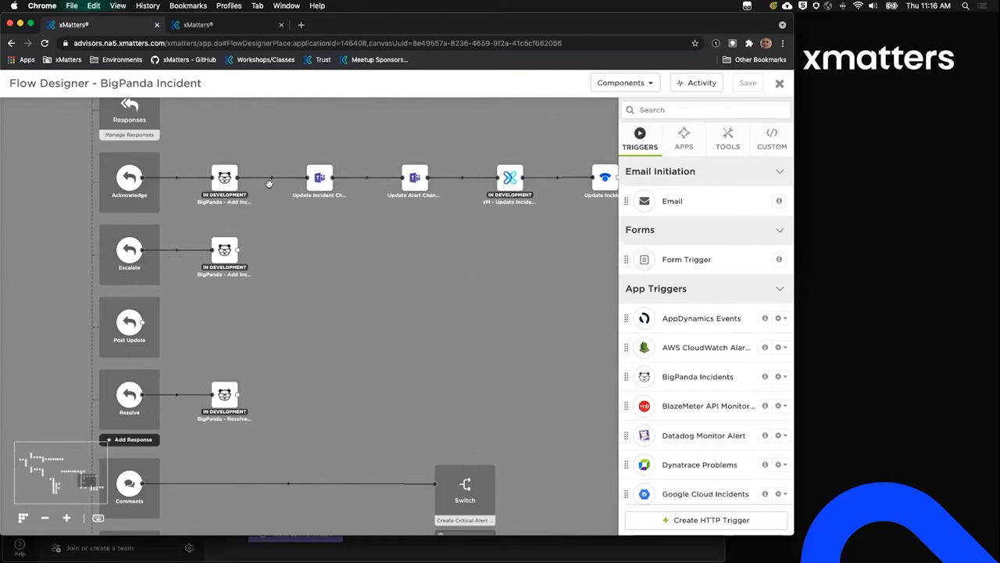
mouse_move(225, 397)
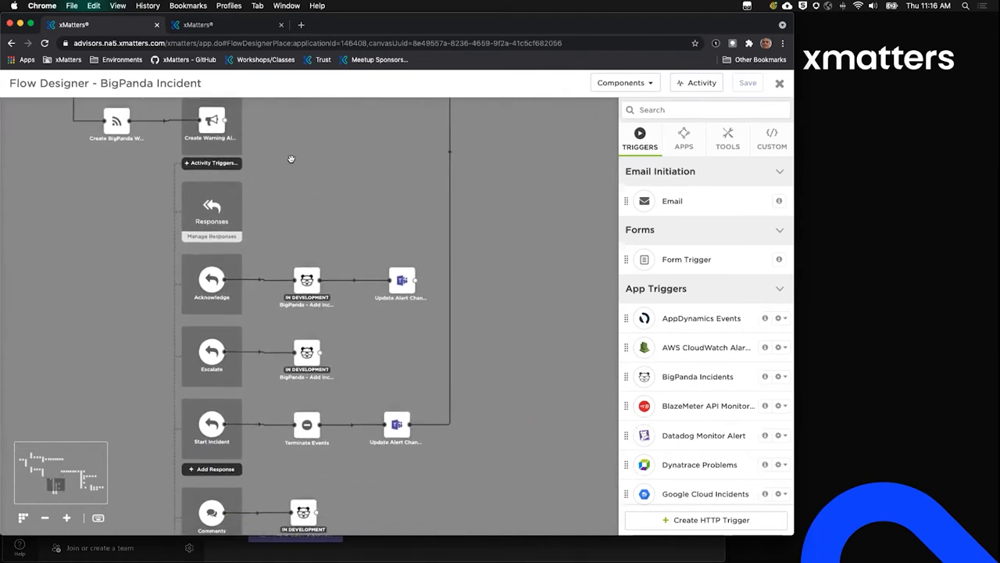
mouse_move(318, 173)
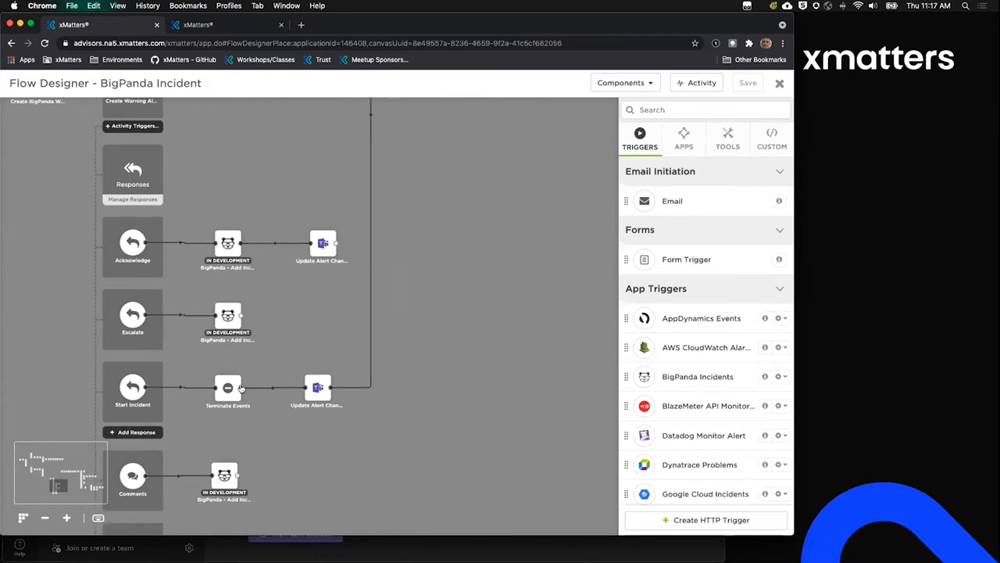
mouse_move(320, 437)
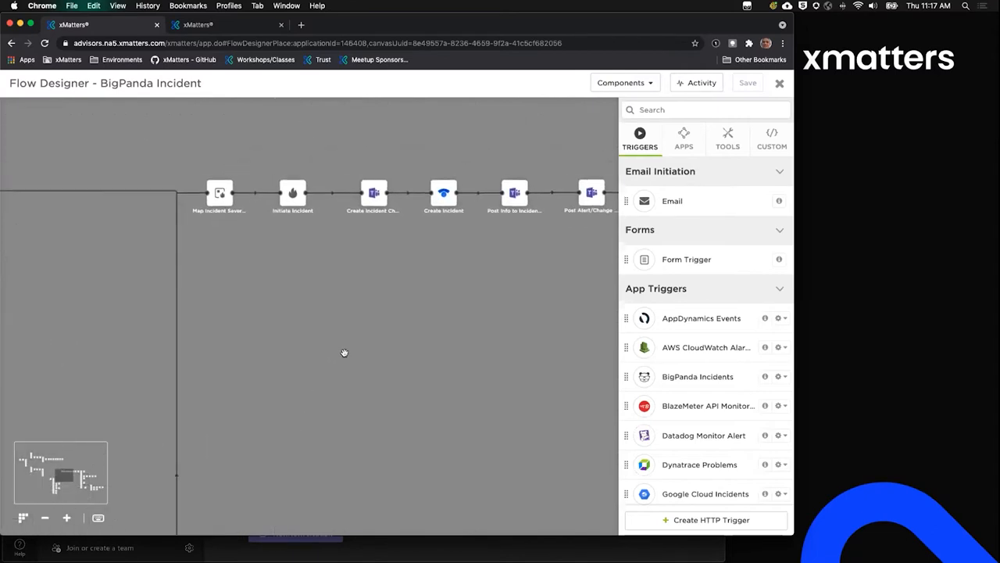
Pan from the Warning alert's Start Incident steps back to the Critical/Warning switch.
drag(344, 351, 232, 290)
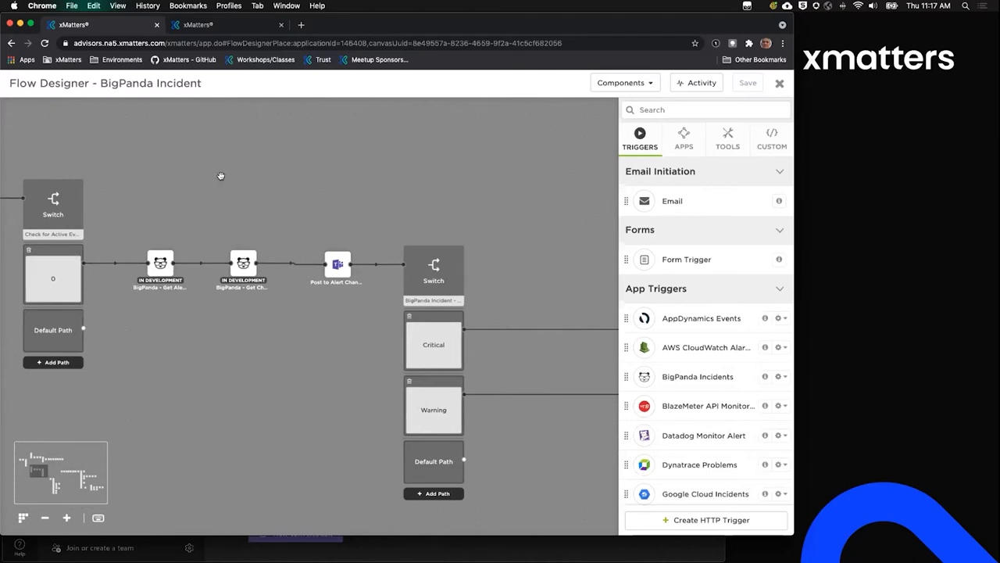
Follow Terminate Events, BigPanda event lookup and HIGH switch to Resolve Incident and Teams updates.
drag(220, 175, 336, 186)
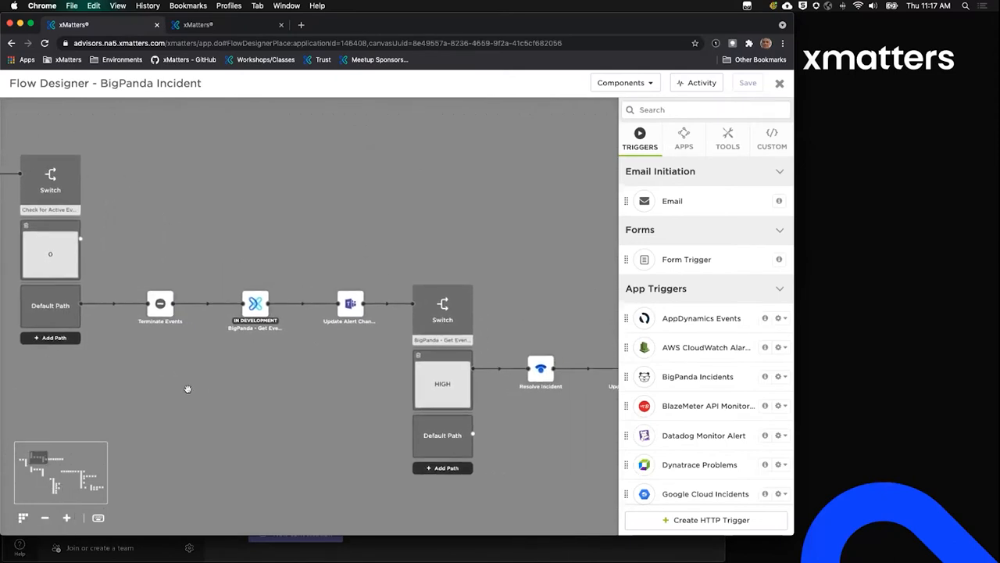
drag(187, 389, 240, 383)
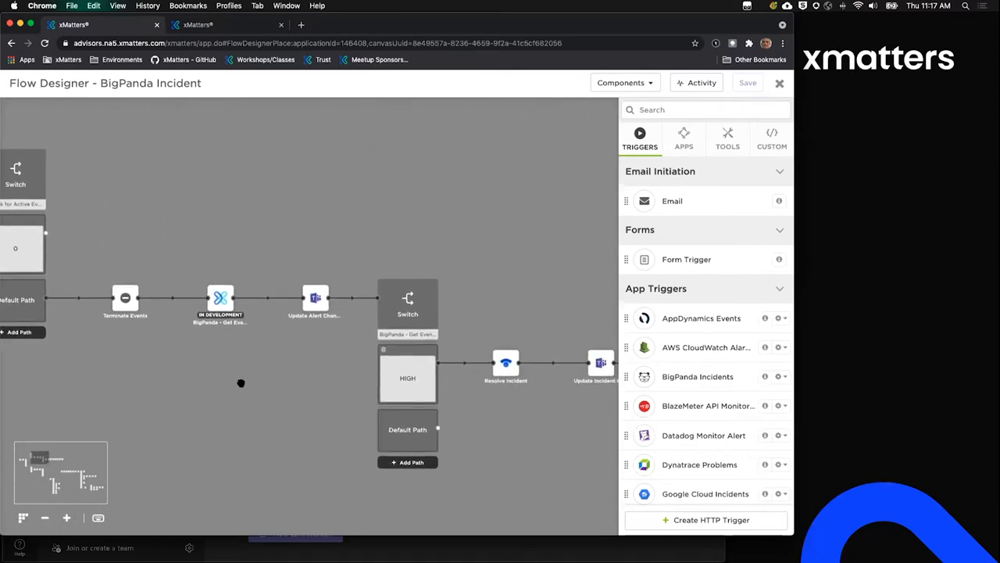
drag(240, 383, 177, 371)
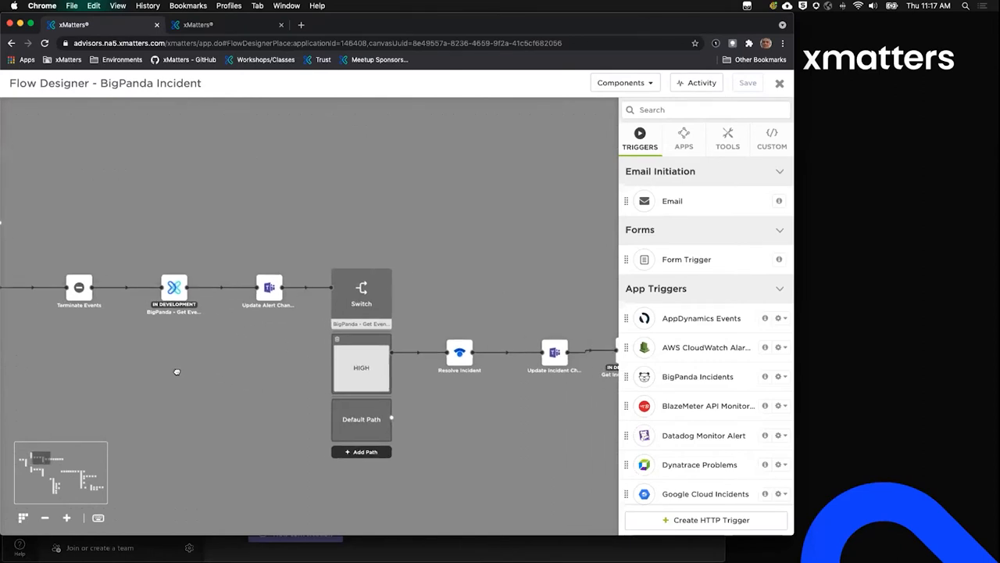
drag(176, 371, 171, 452)
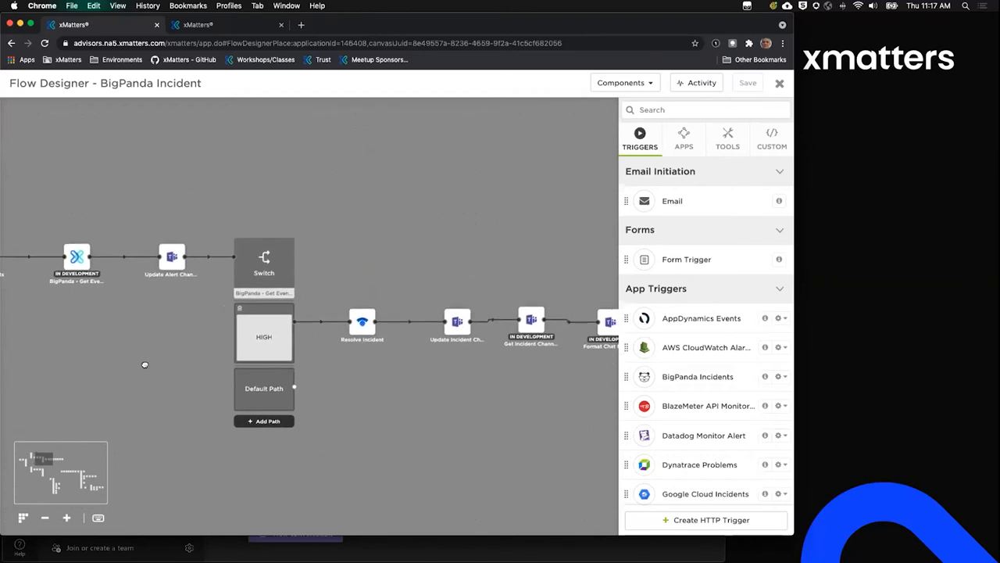
mouse_move(137, 350)
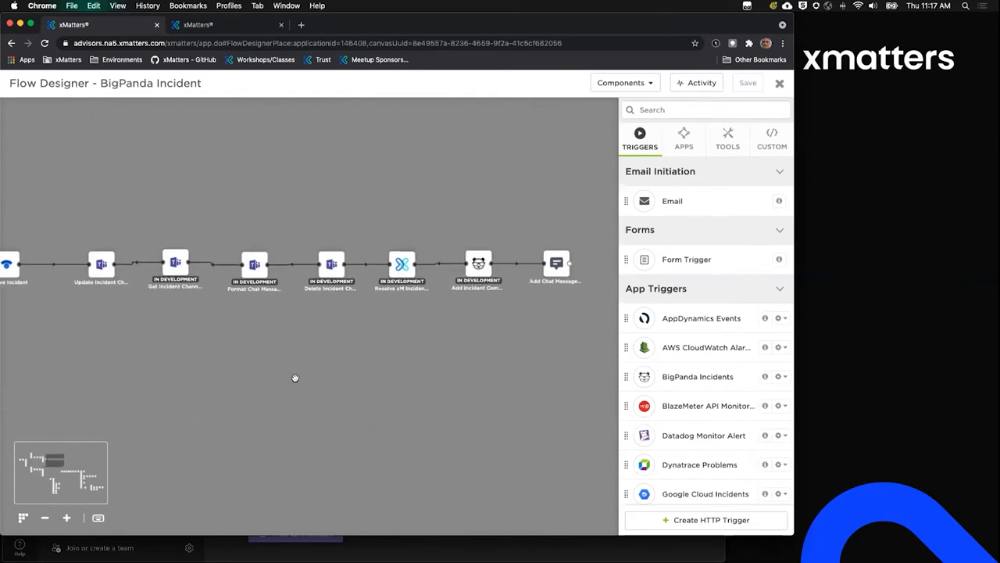
mouse_move(472, 296)
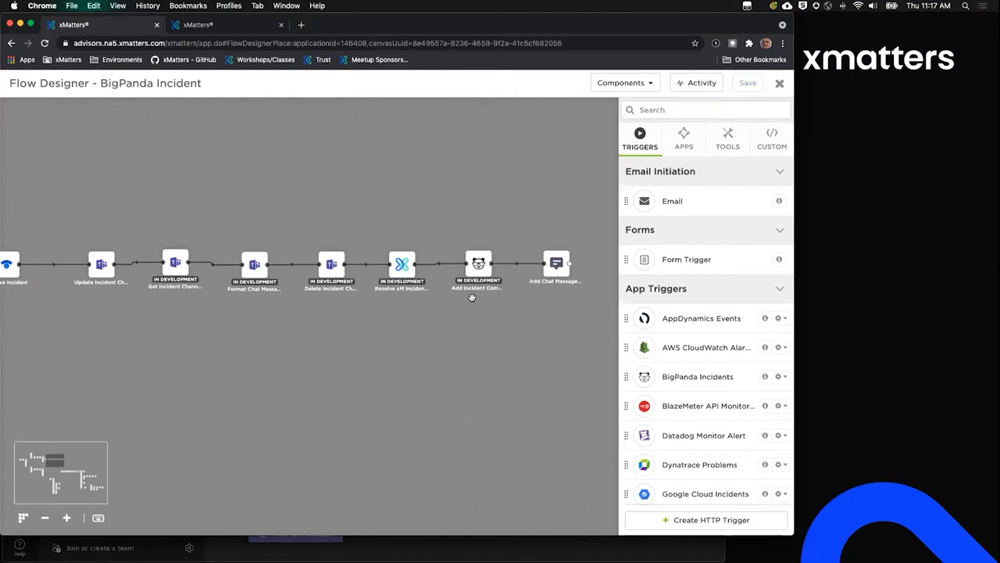
mouse_move(351, 533)
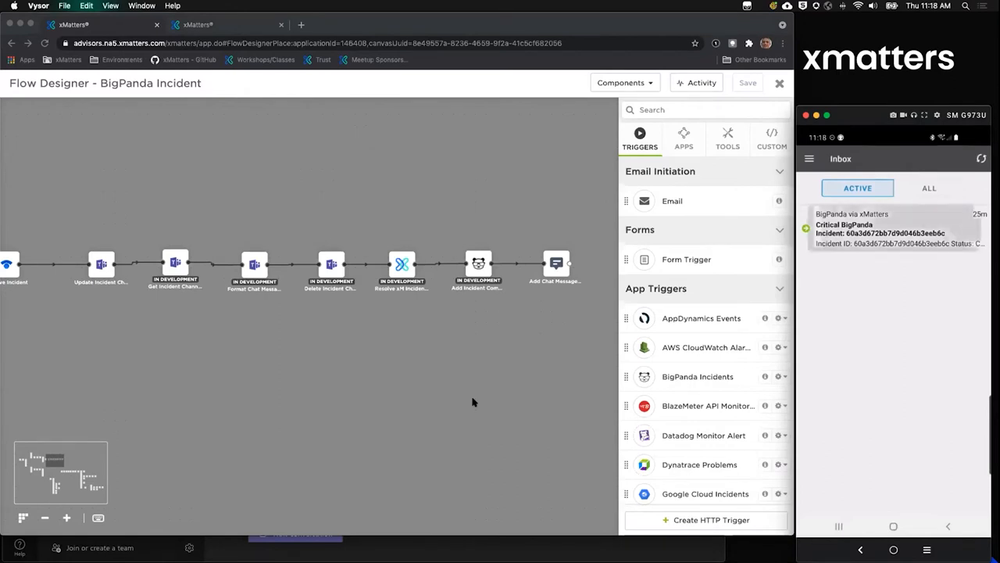
Read the Critical BigPanda Incident message's xMatters and MS Teams sections, then bring up response options.
click(895, 232)
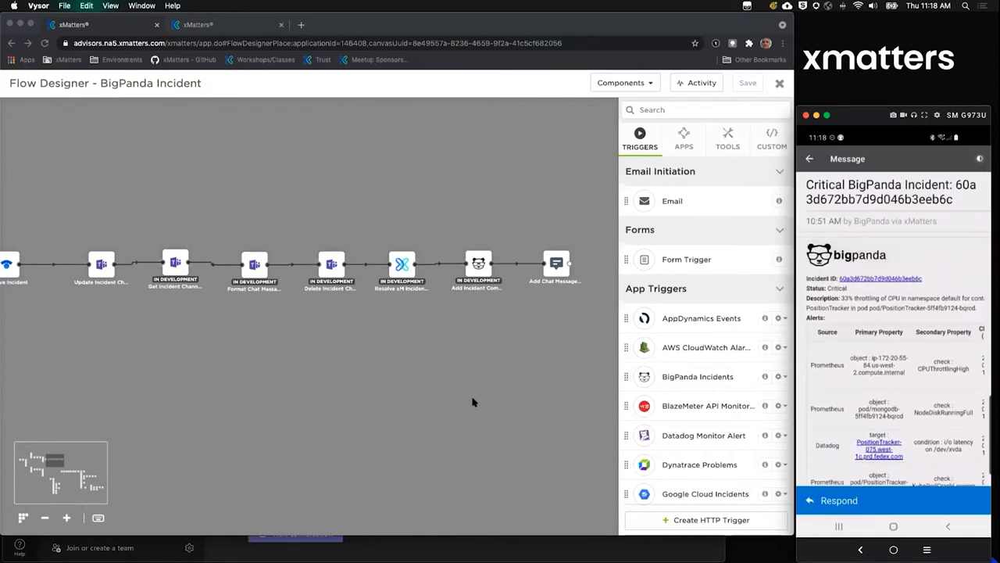
scroll(down, 3)
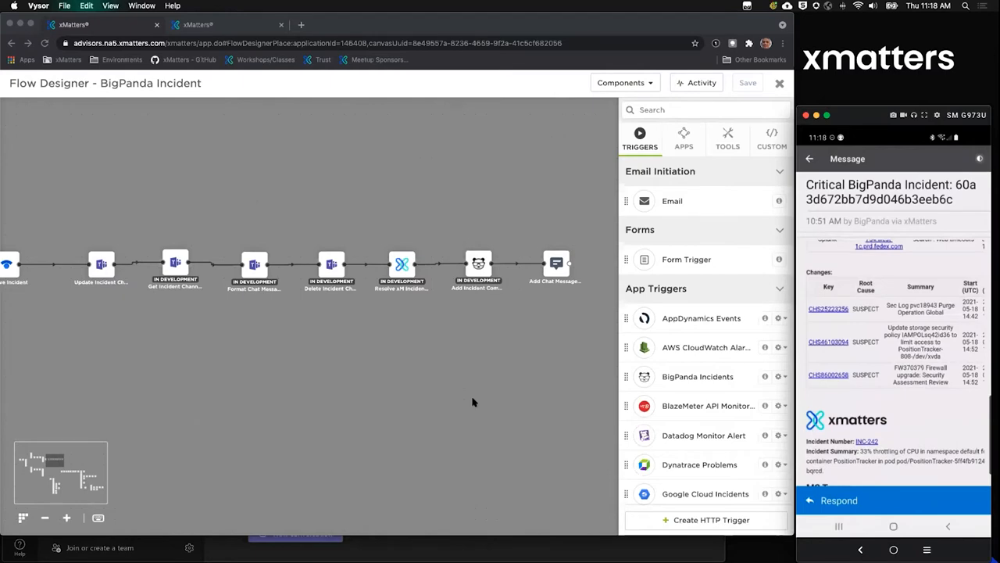
scroll(down, 3)
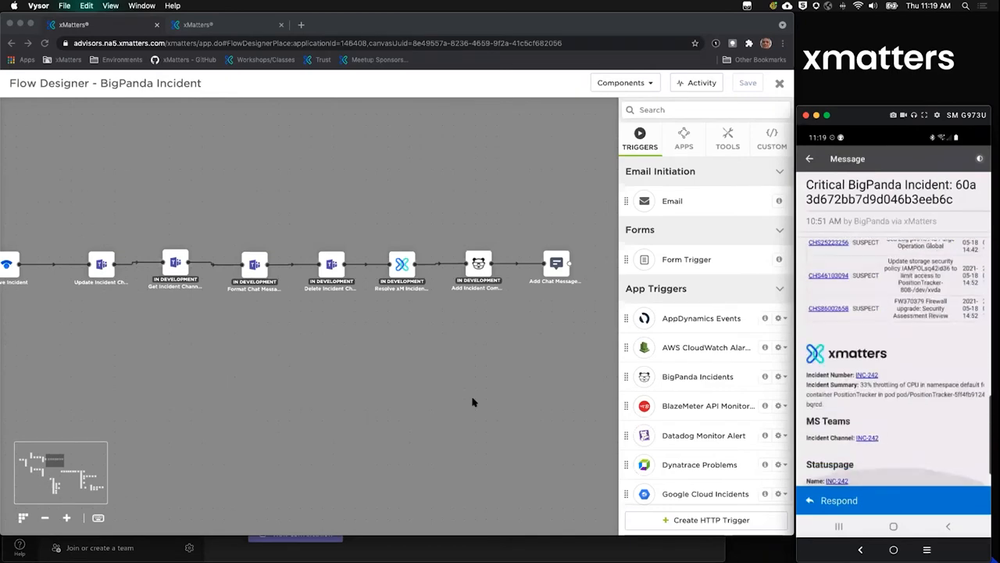
click(838, 500)
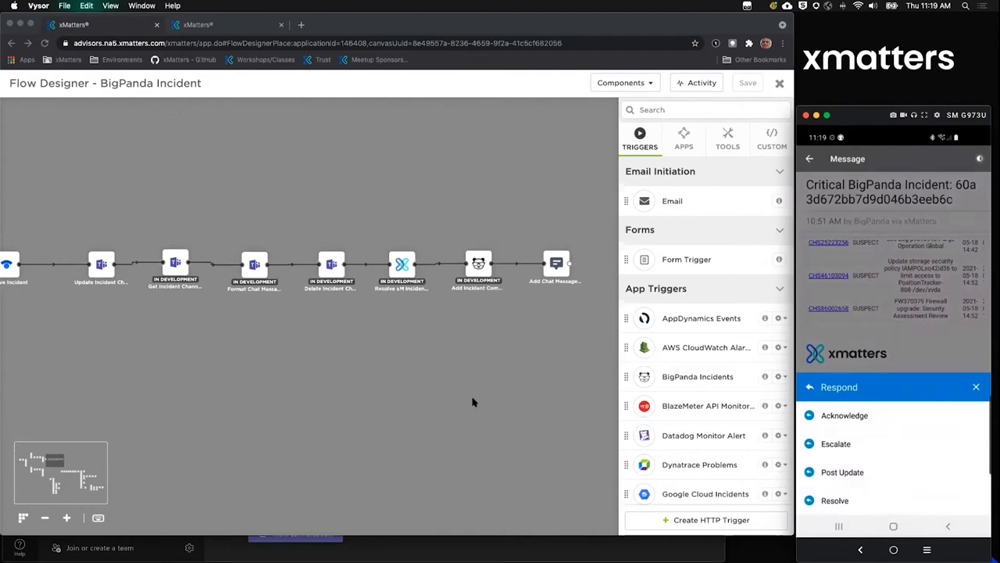
Respond Acknowledge to the Critical BigPanda Incident notification.
click(845, 415)
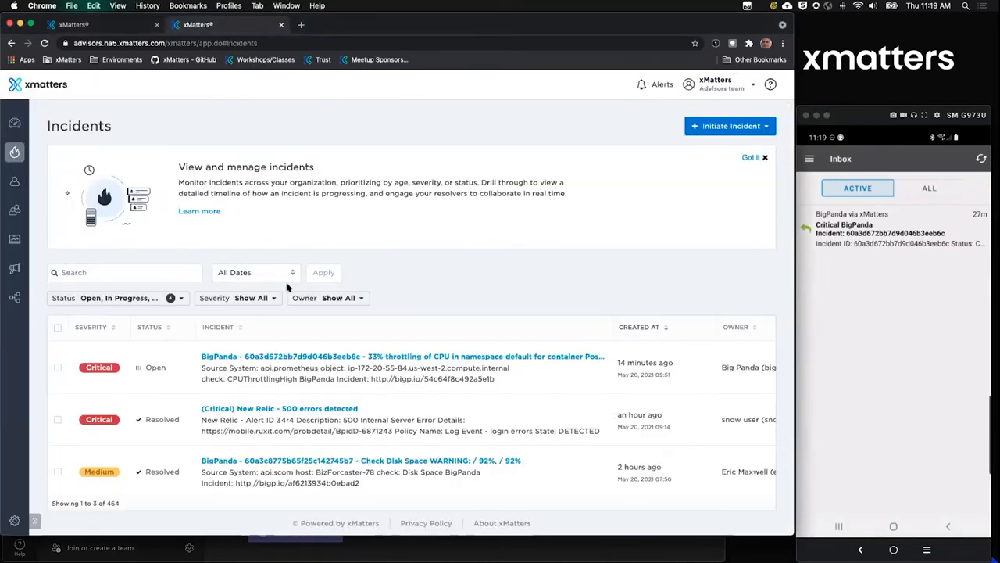
Open the BigPanda CPU throttling incident INC-242 and scroll through its details.
click(379, 356)
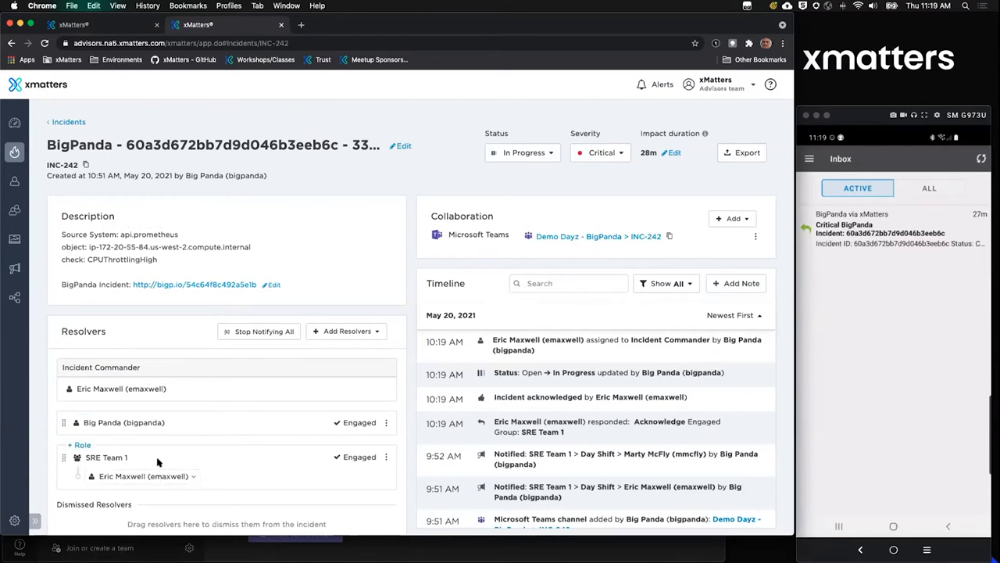
scroll(down, 3)
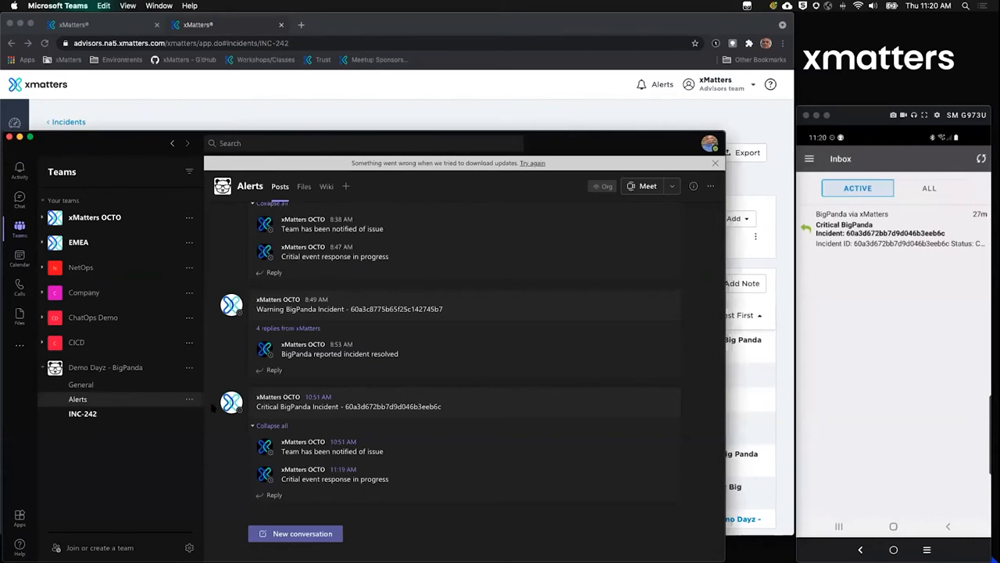
mouse_move(100, 398)
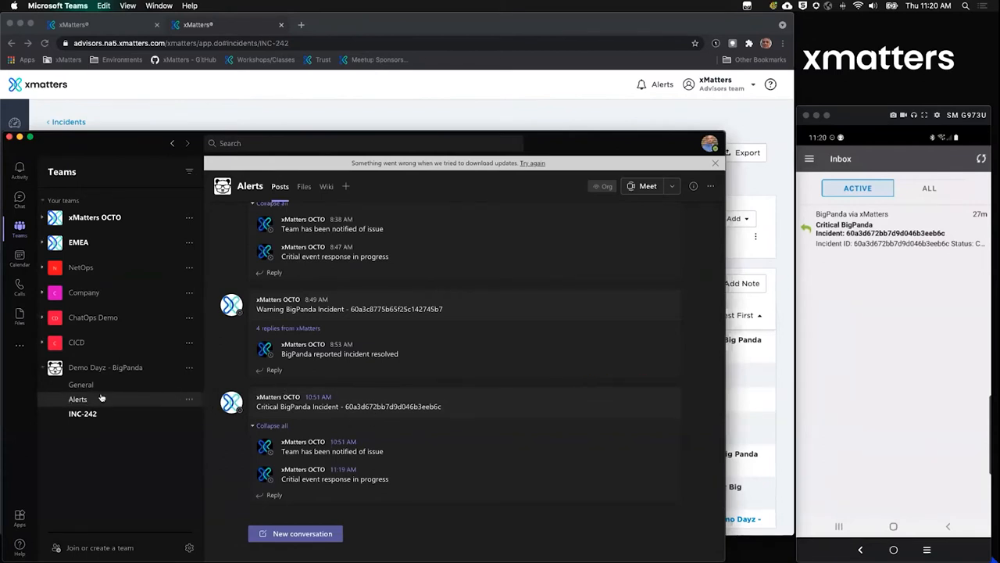
mouse_move(77, 399)
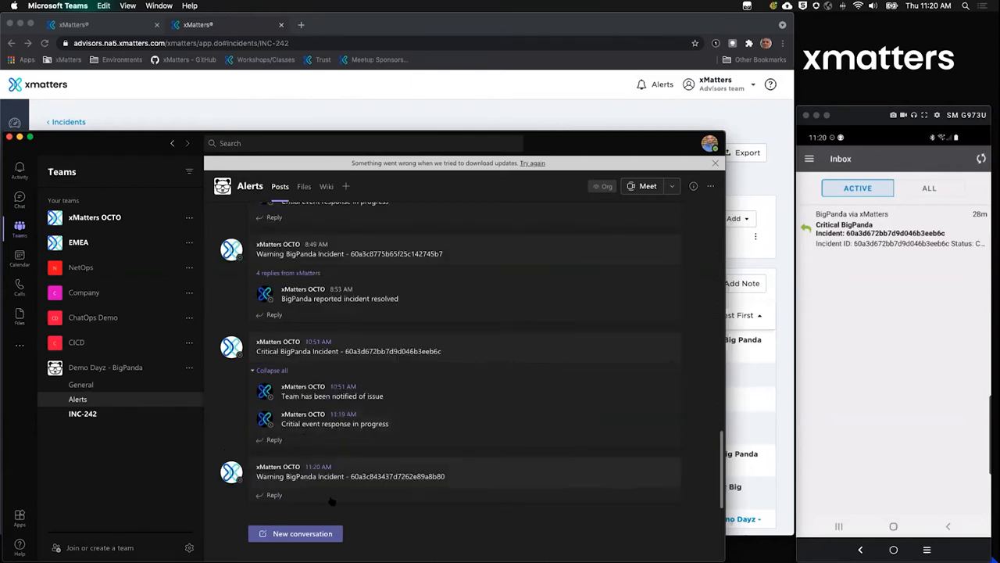
mouse_move(131, 449)
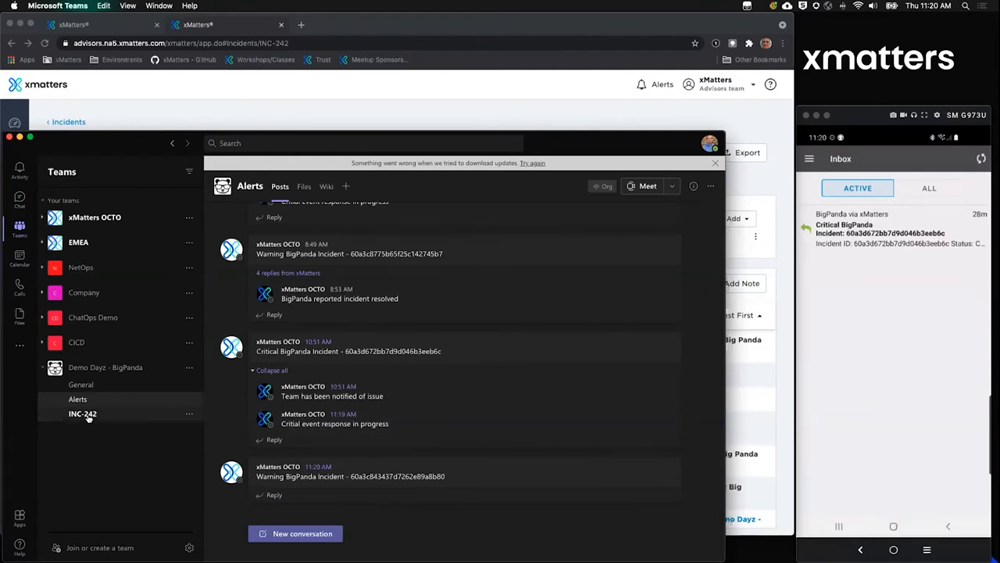
Expand the BigPanda post in the INC-242 Teams channel, then answer the phone warning alert.
click(82, 413)
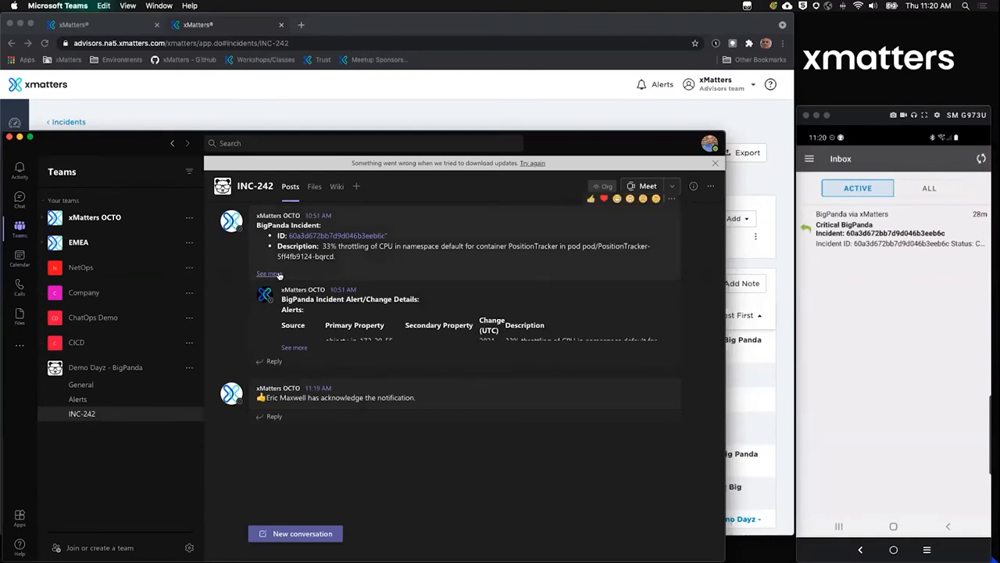
click(268, 273)
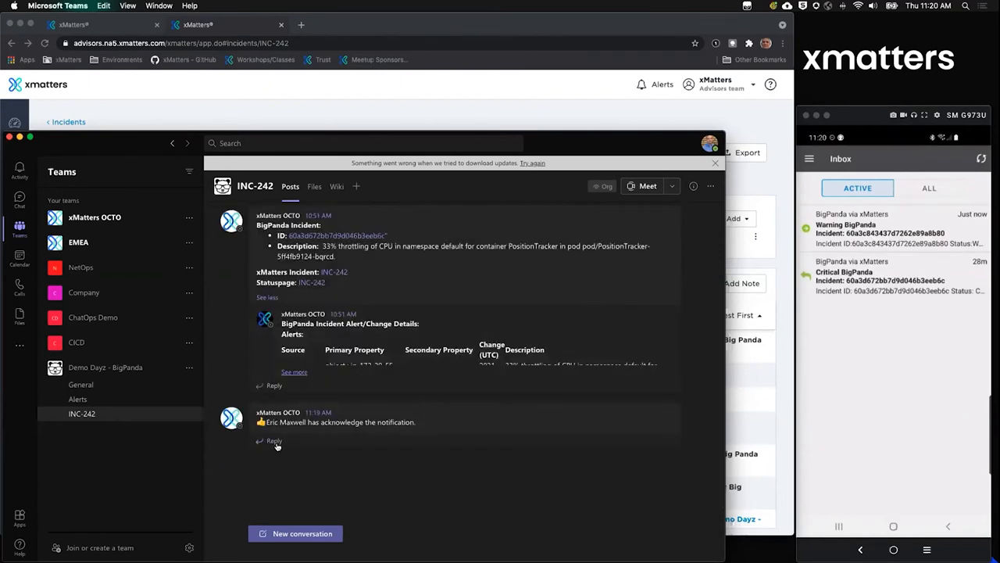
mouse_move(370, 437)
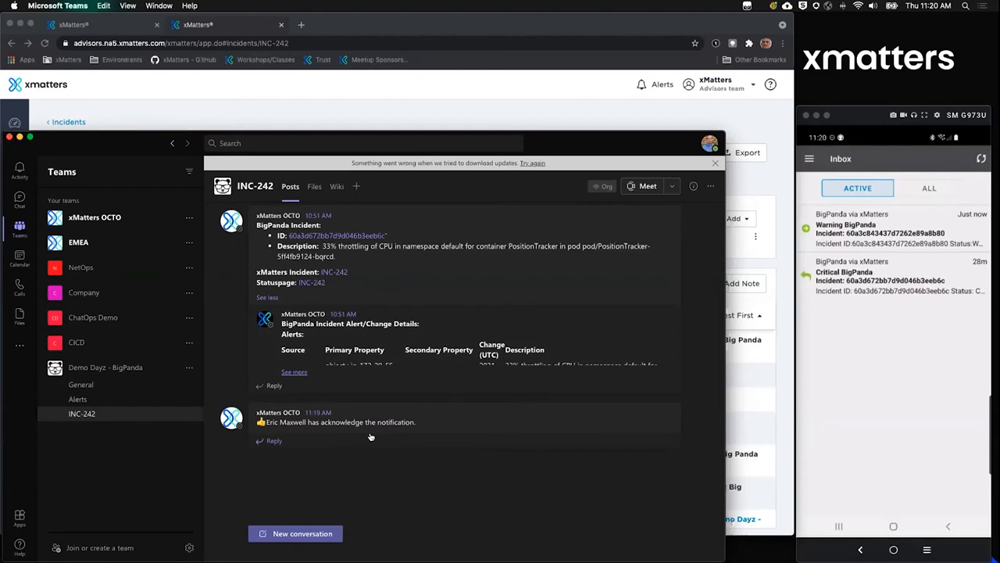
click(891, 227)
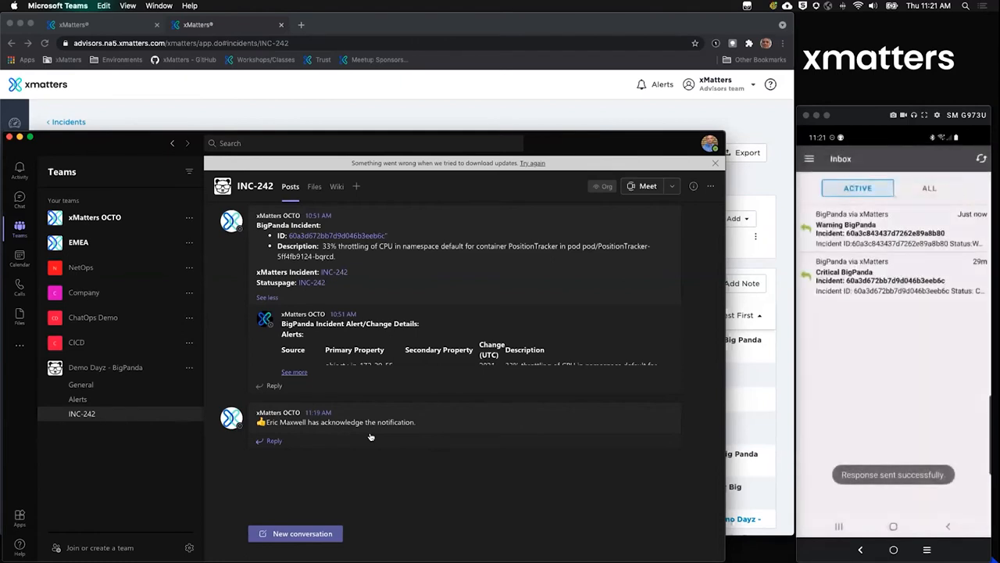
click(893, 231)
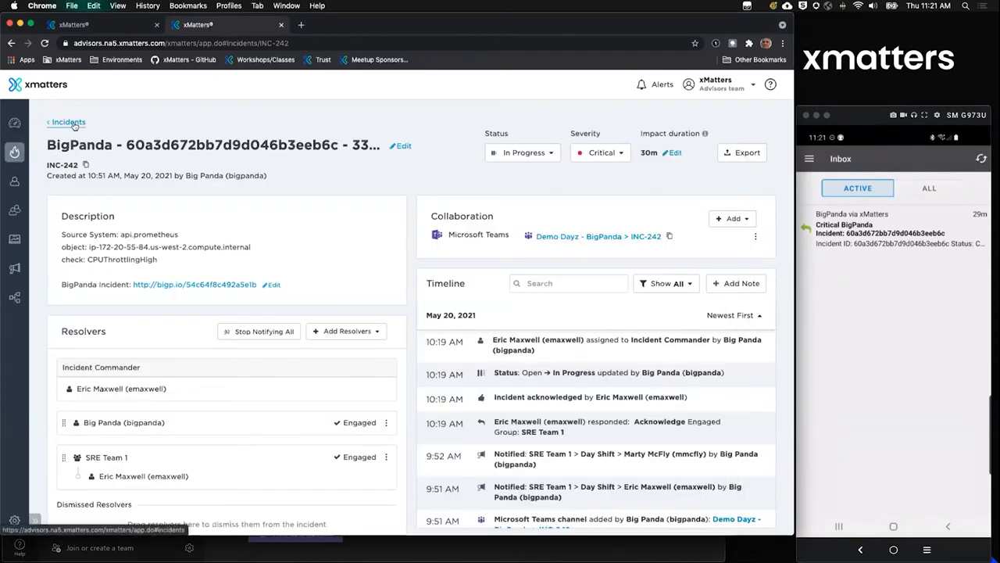
mouse_move(153, 295)
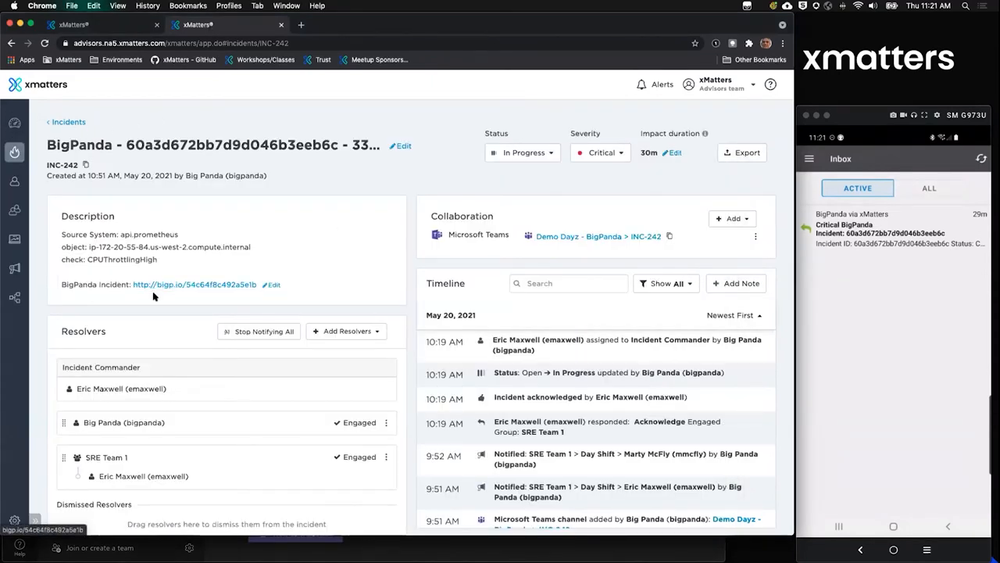
mouse_move(402, 328)
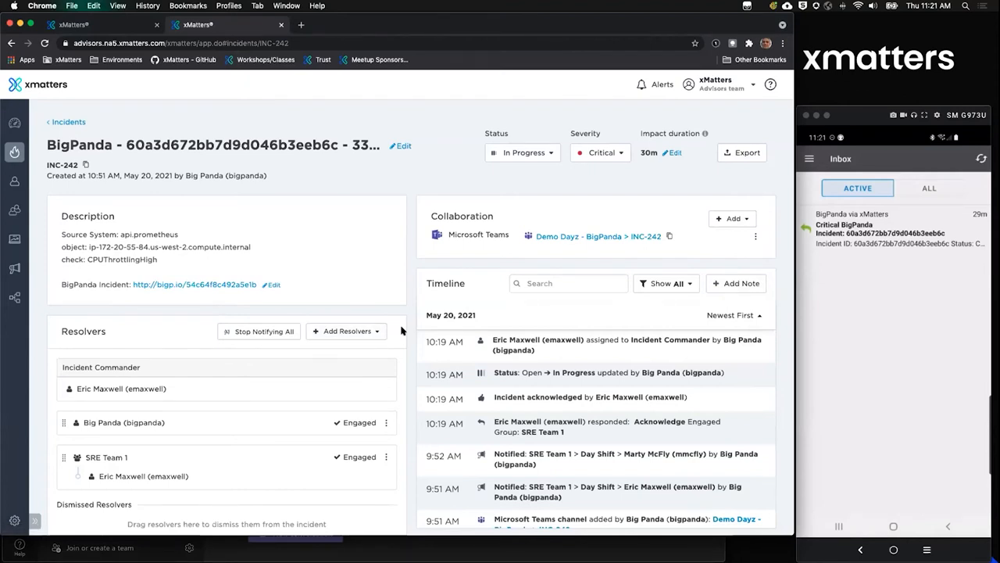
mouse_move(258, 219)
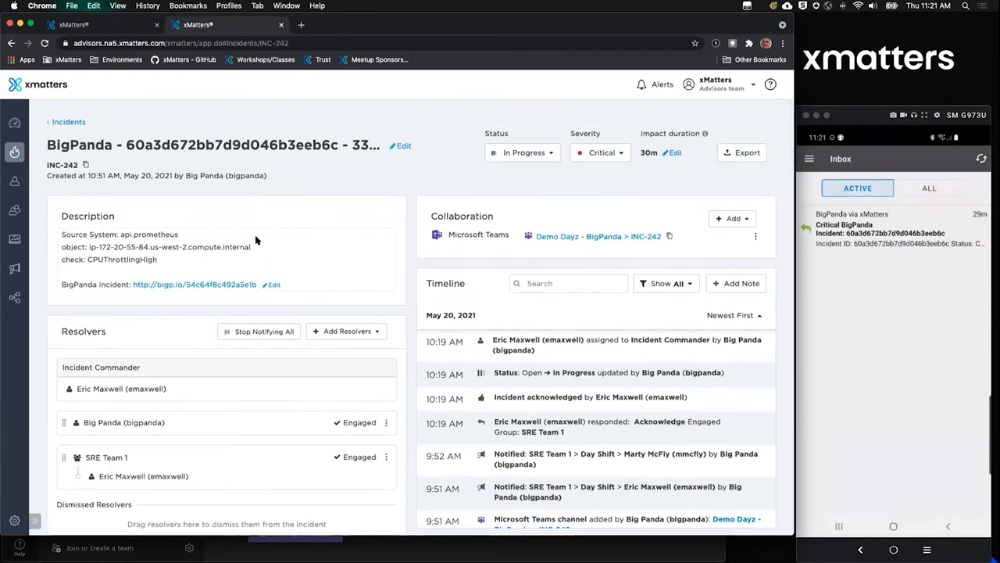
mouse_move(242, 234)
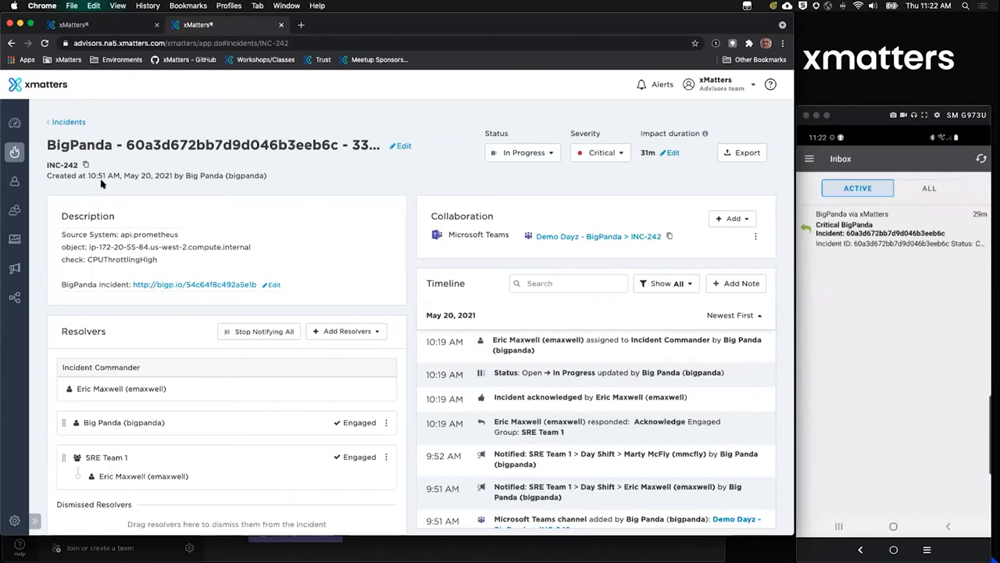
mouse_move(251, 287)
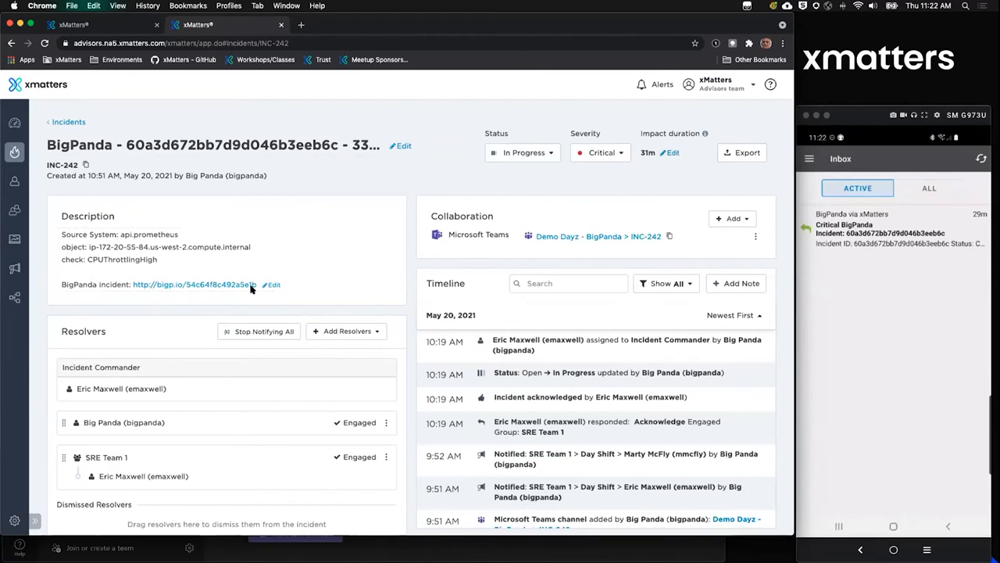
Review INC-242's engaged resolvers, Teams collaboration channel and timeline, then return to the top.
scroll(down, 3)
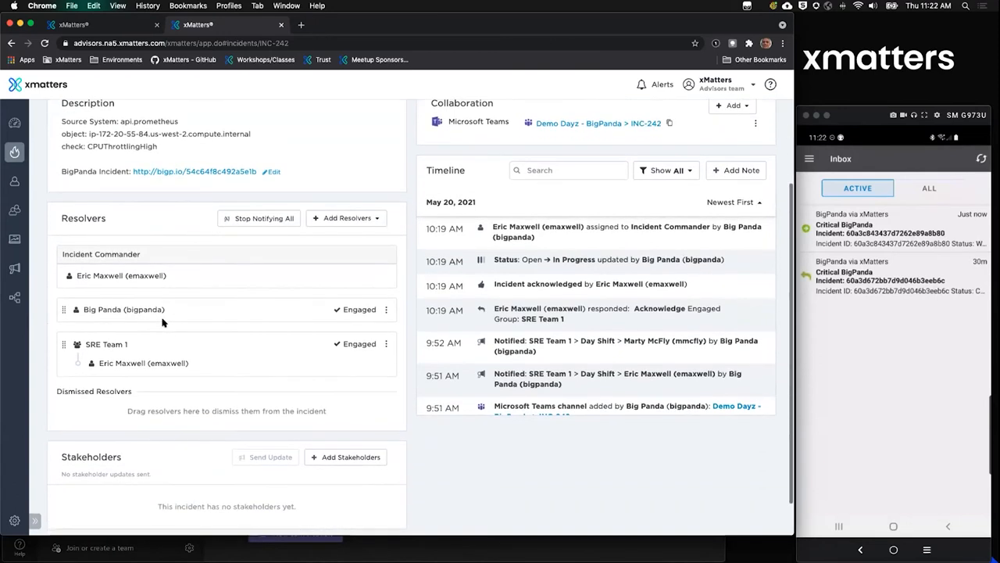
mouse_move(344, 246)
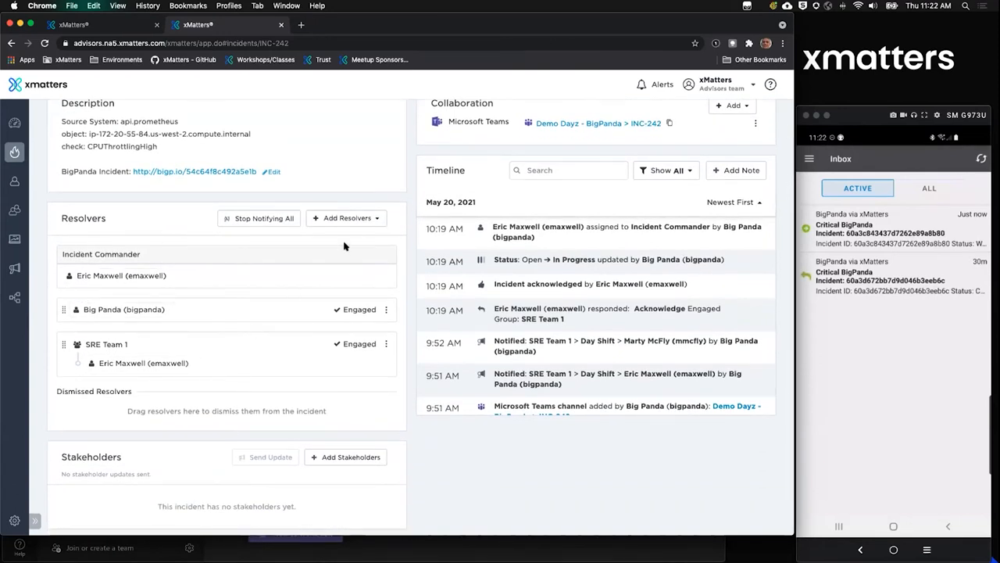
mouse_move(345, 234)
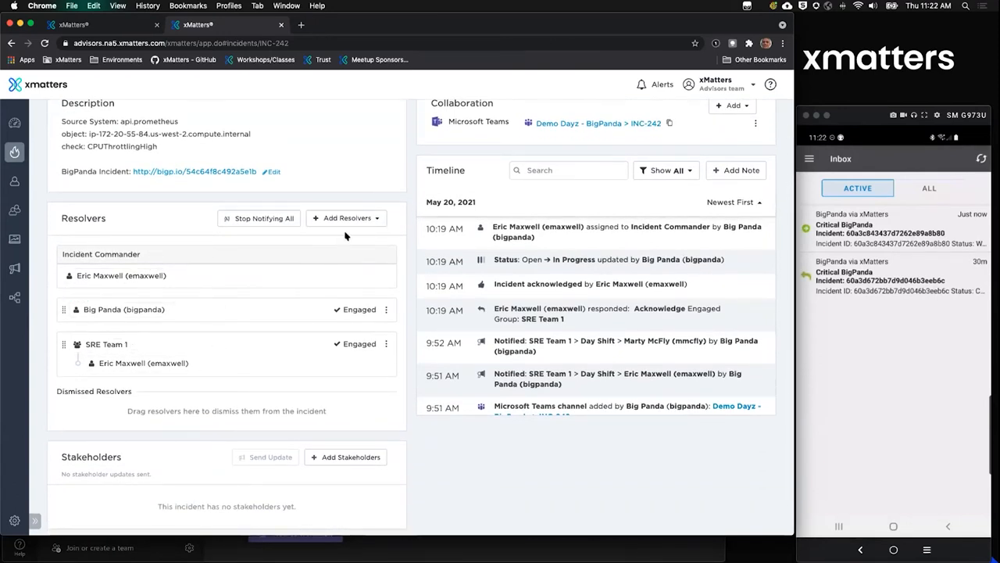
click(346, 218)
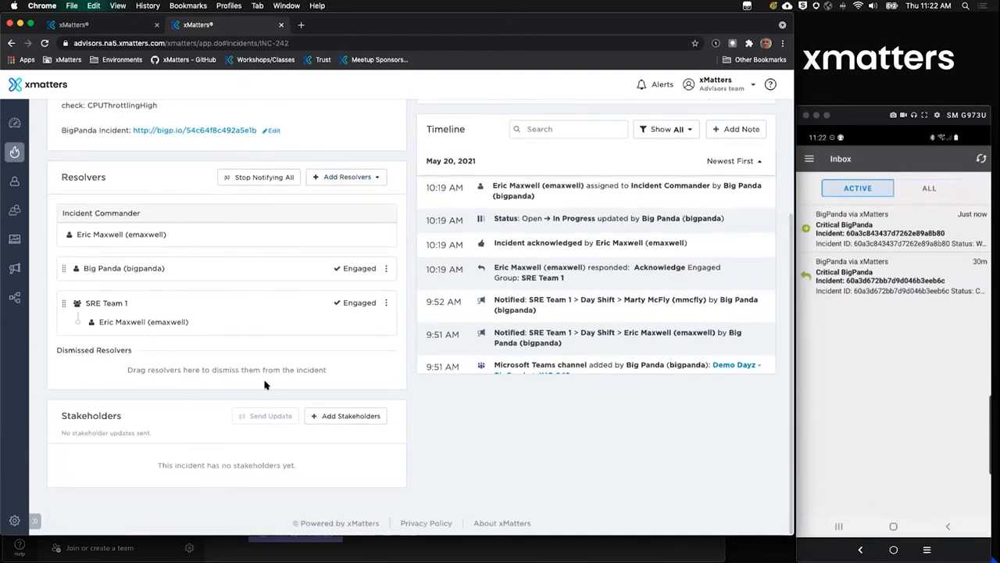
mouse_move(400, 433)
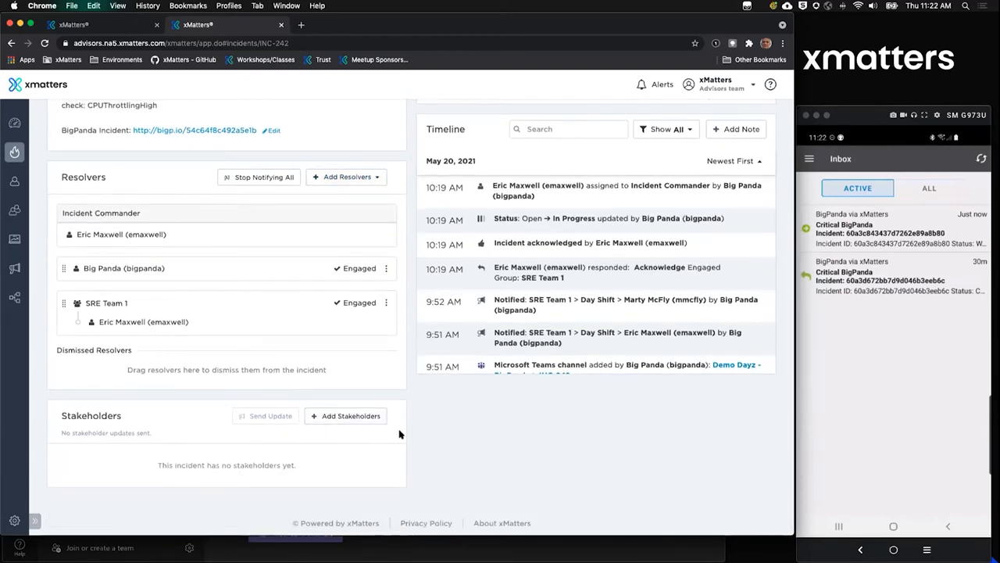
scroll(up, 3)
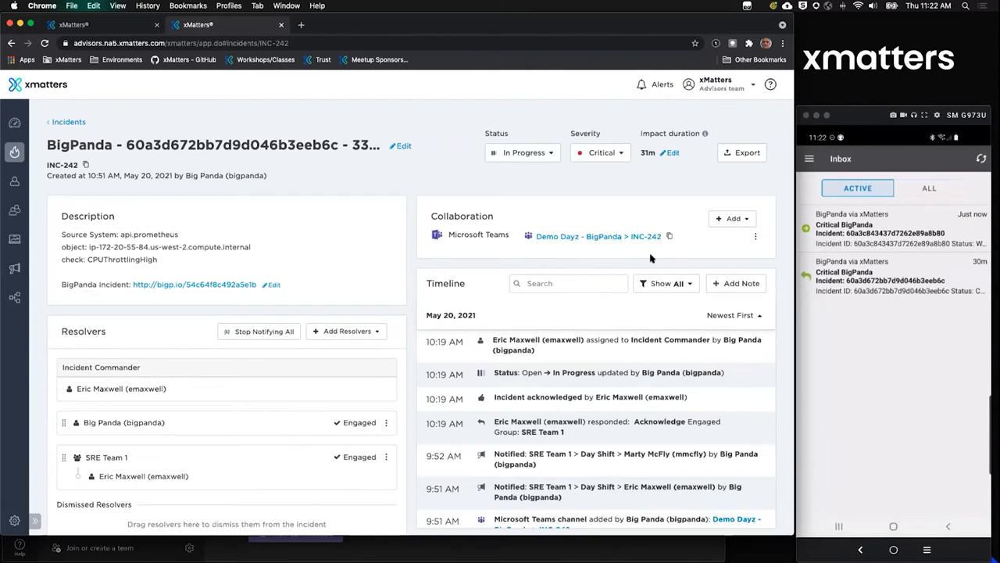
click(732, 218)
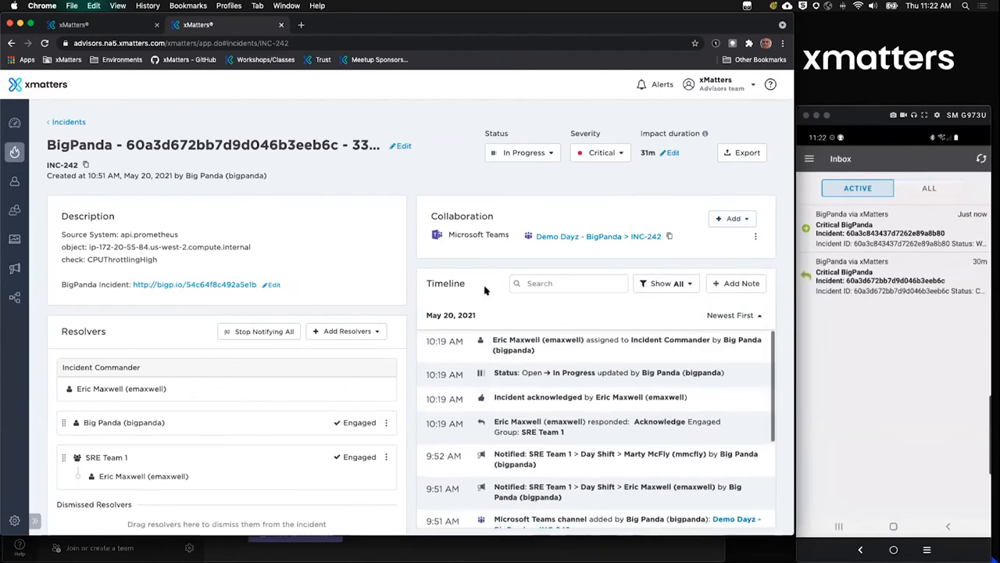
mouse_move(542, 318)
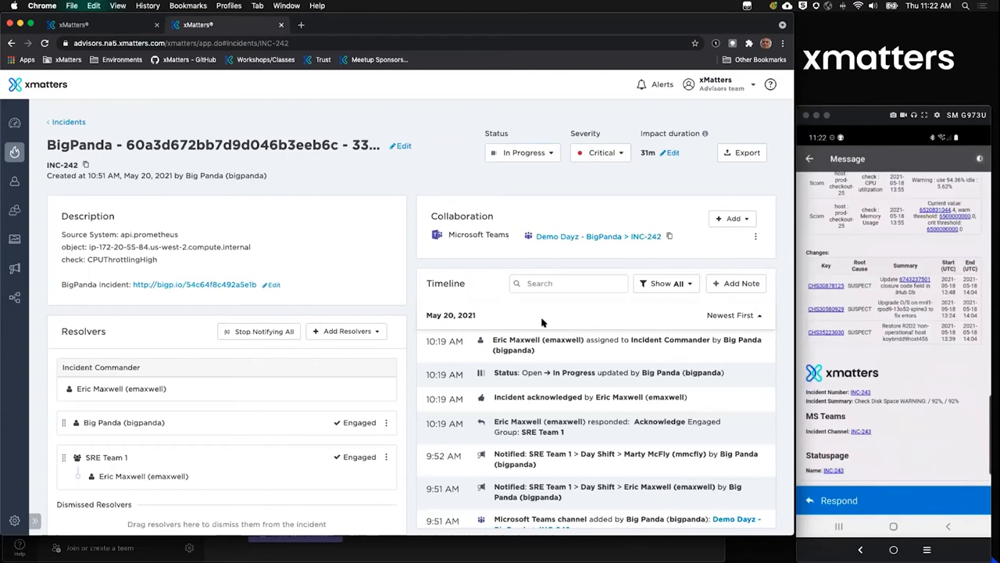
Respond Resolve on the phone notification and go to incident INC-243 in xMatters.
click(836, 499)
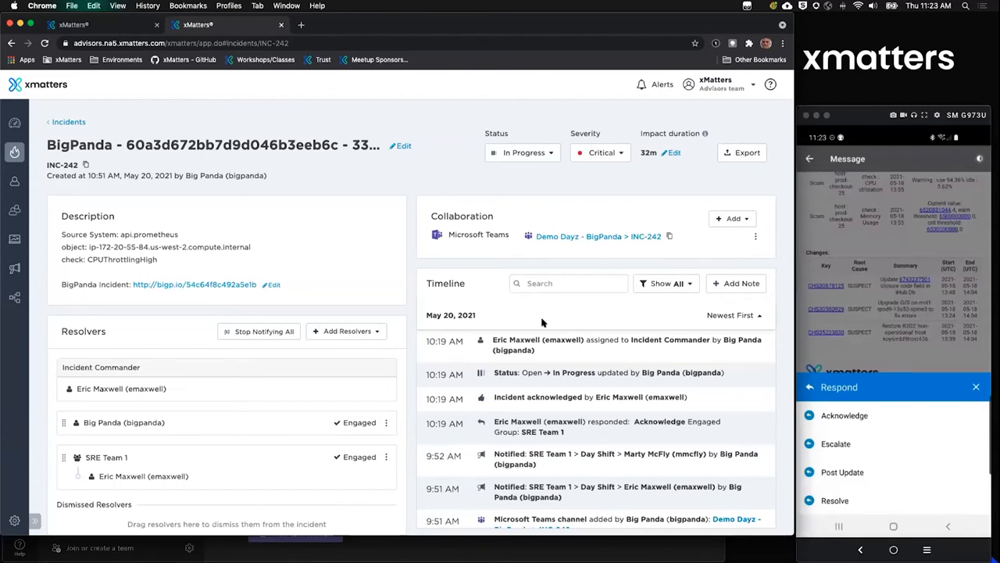
click(844, 416)
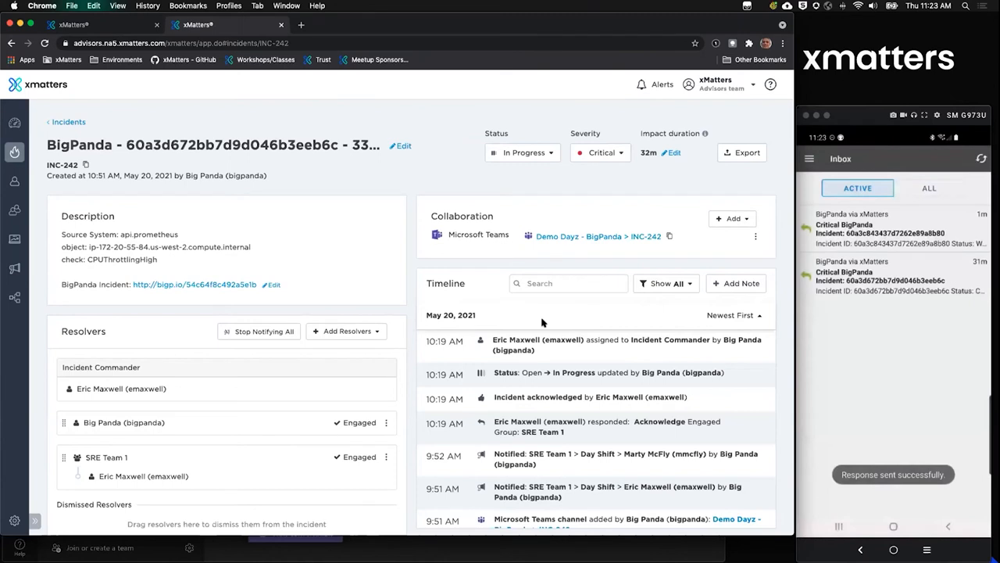
mouse_move(85, 165)
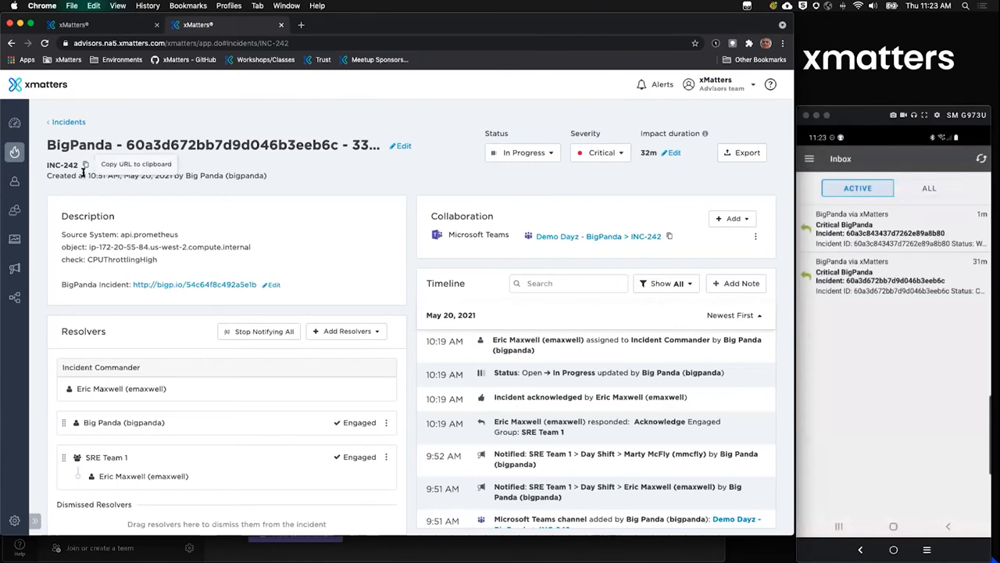
click(69, 122)
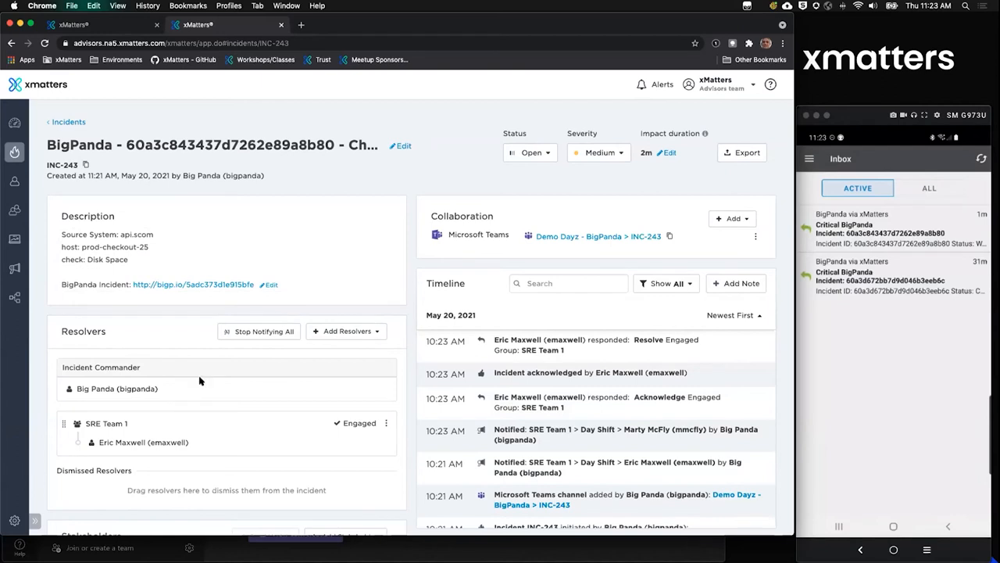
mouse_move(289, 408)
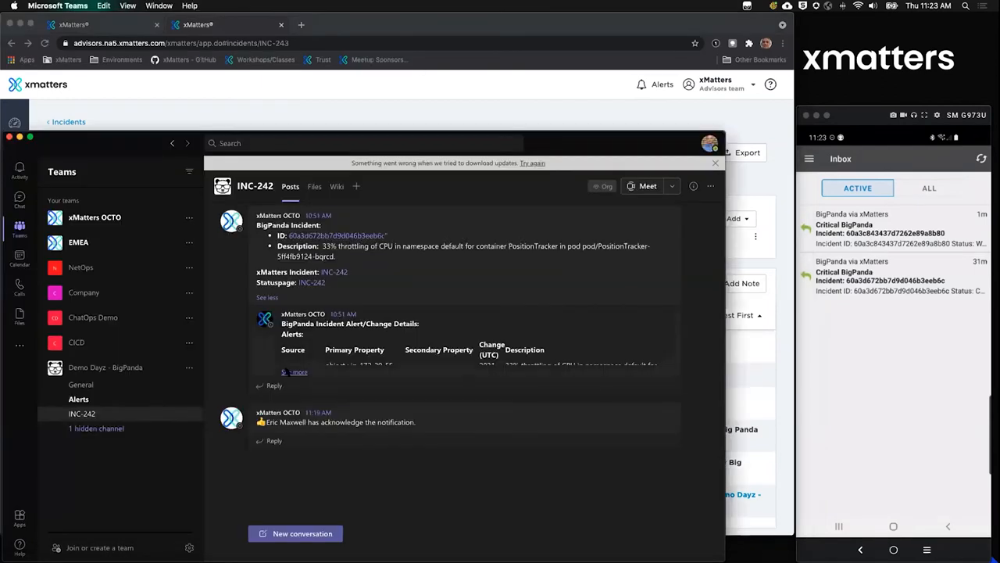
View the Alerts channel, then reveal the hidden INC-243 channel in Demo Dayz - BigPanda.
click(78, 398)
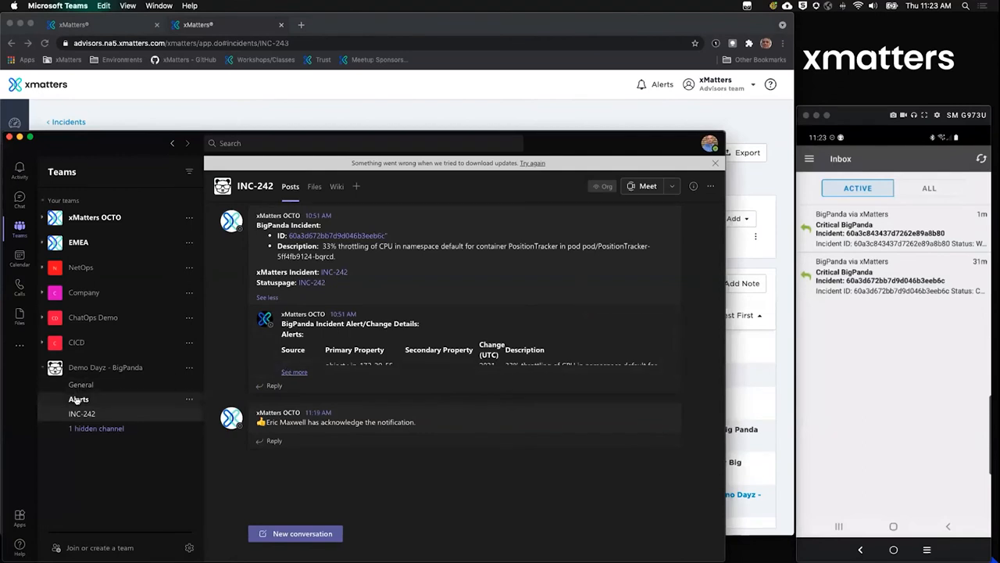
click(78, 398)
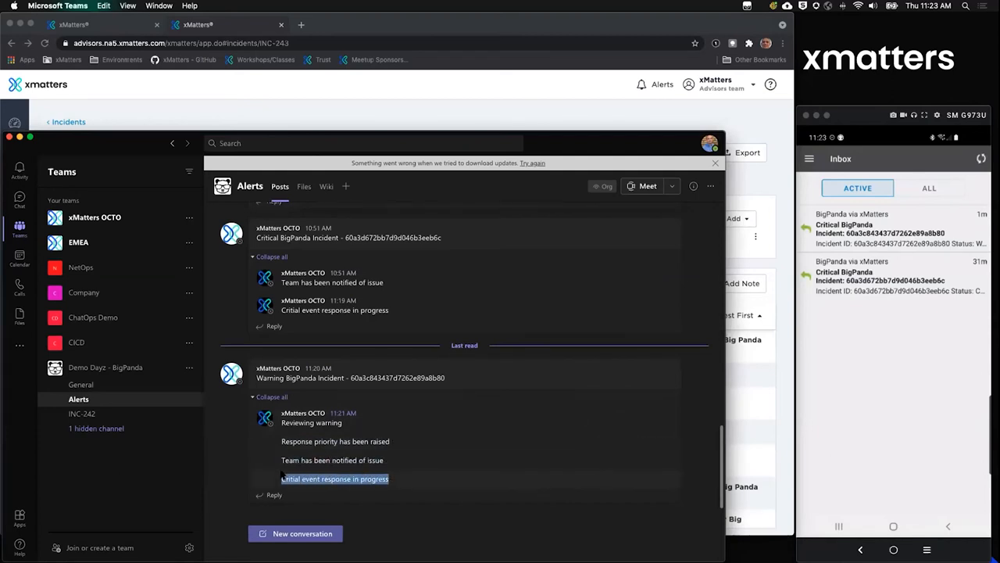
mouse_move(104, 425)
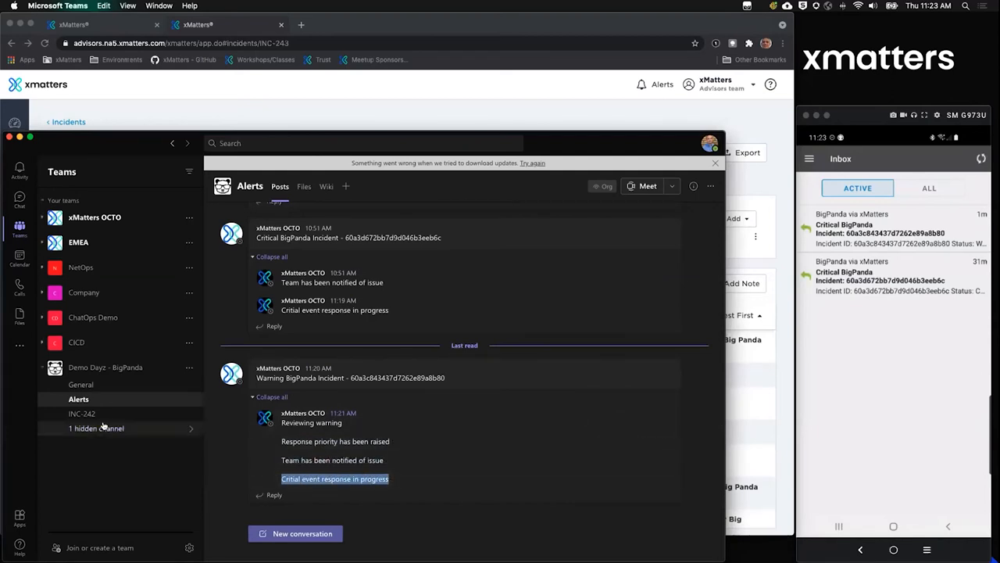
click(104, 429)
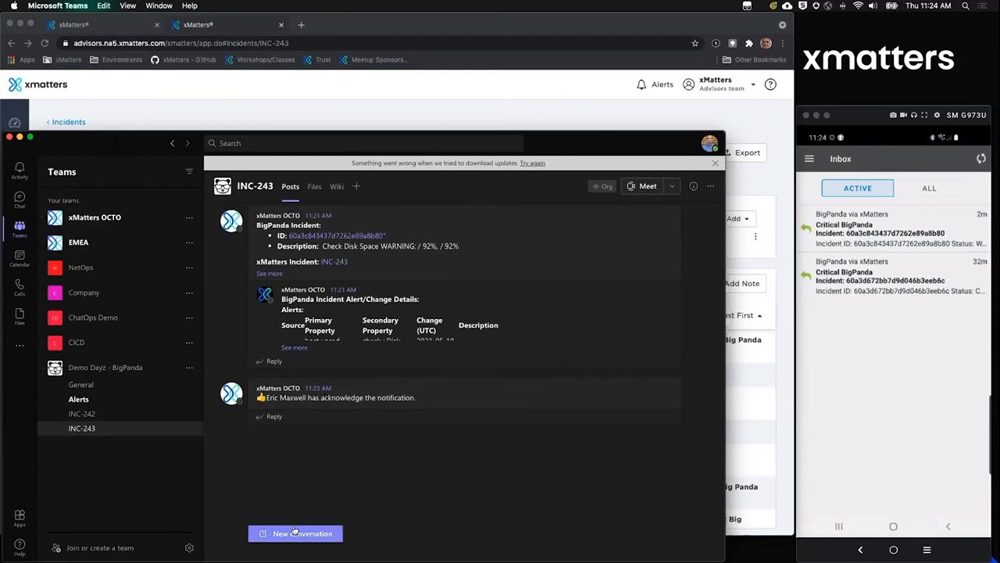
Post 'I have fix' as a new conversation in the INC-243 channel.
click(295, 533)
text(Deply)
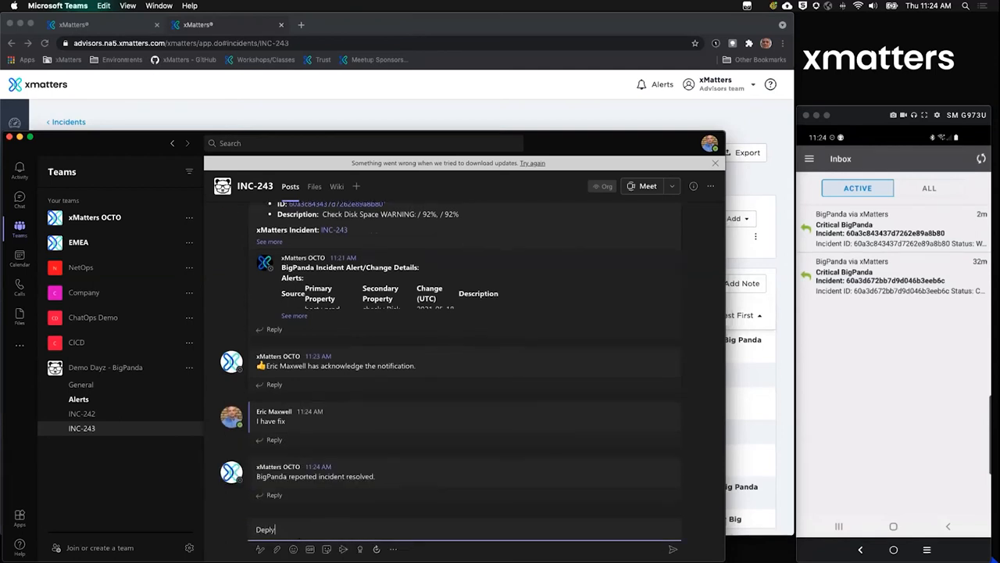
text(e)
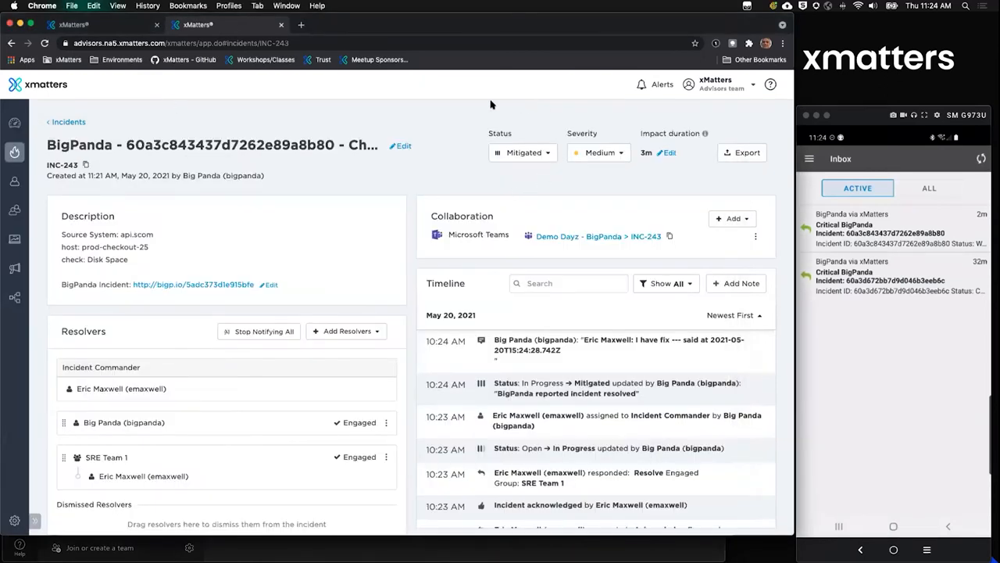
Review INC-243's Mitigated status and timeline entries in xMatters.
click(522, 152)
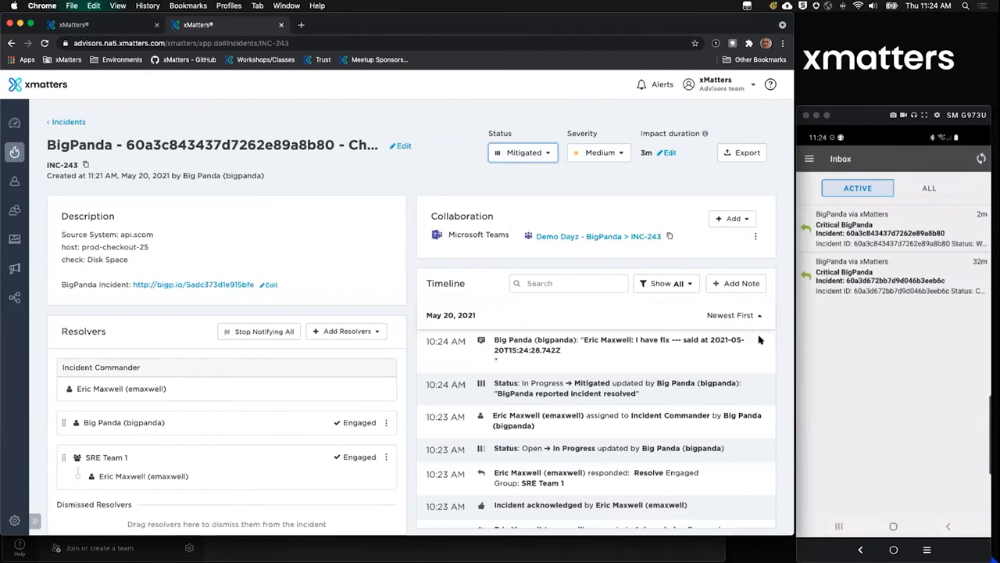
double_click(643, 340)
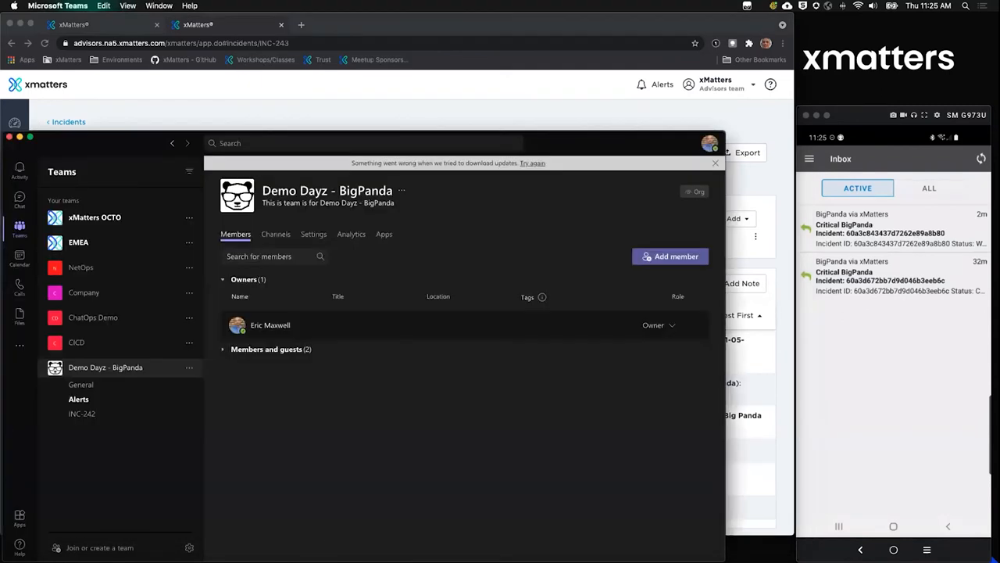
mouse_move(76, 417)
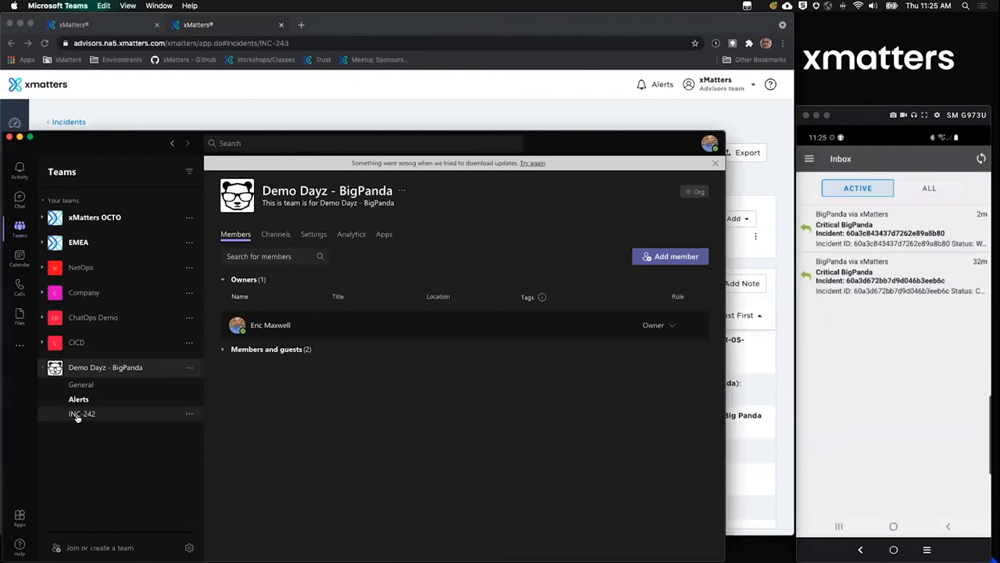
mouse_move(174, 445)
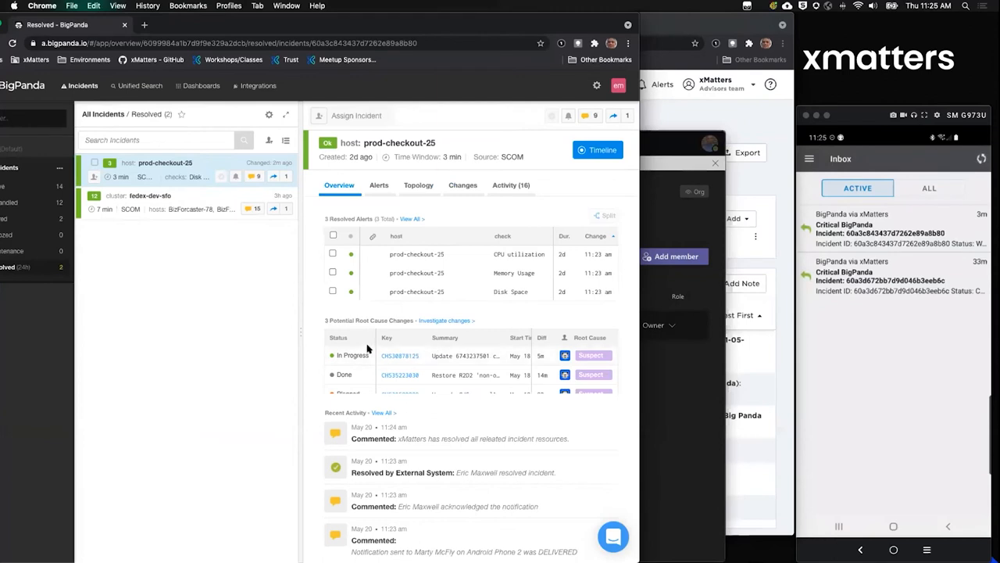
Scroll through prod-checkout-25's Activity tab history of notifications and acknowledgements.
click(511, 185)
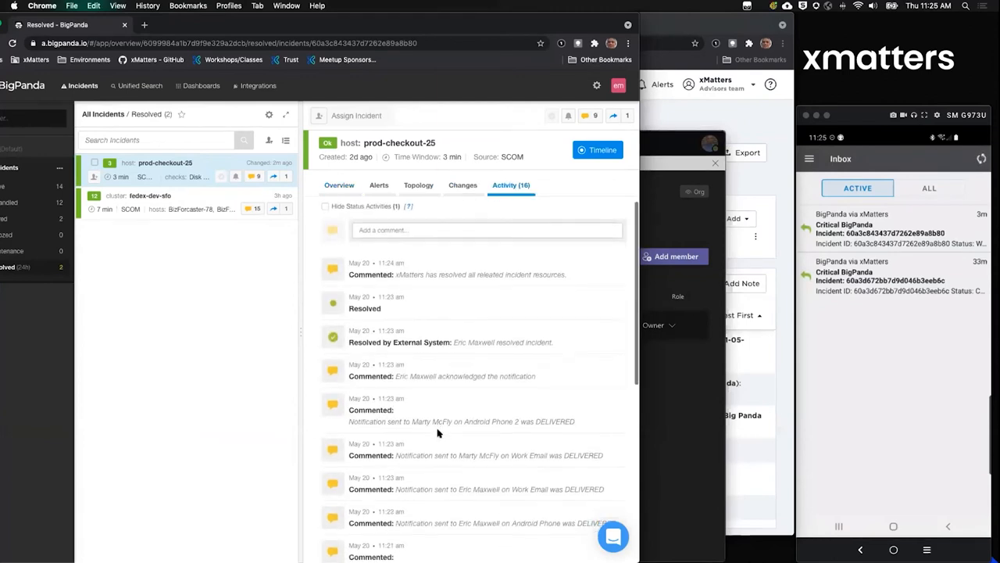
scroll(down, 3)
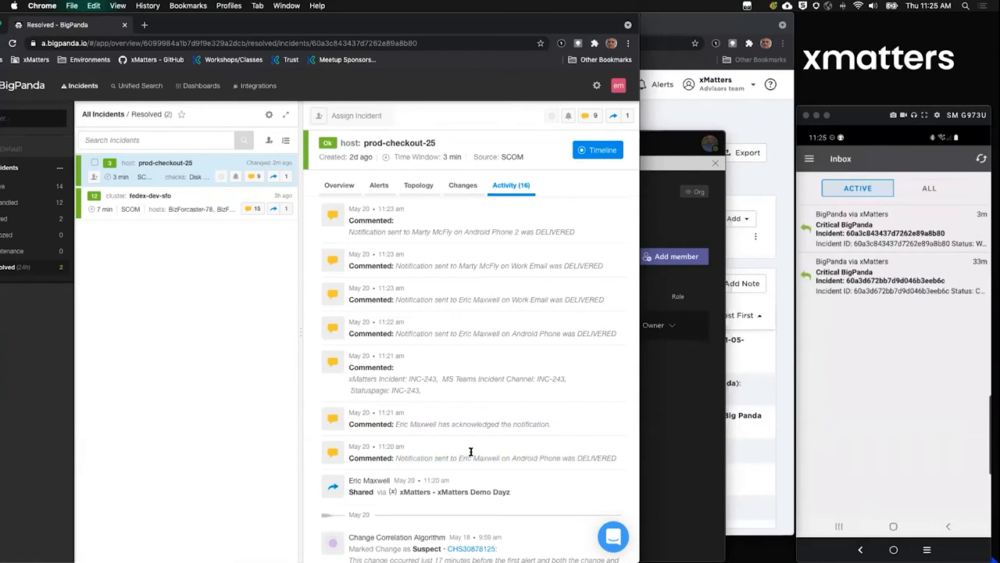
mouse_move(454, 428)
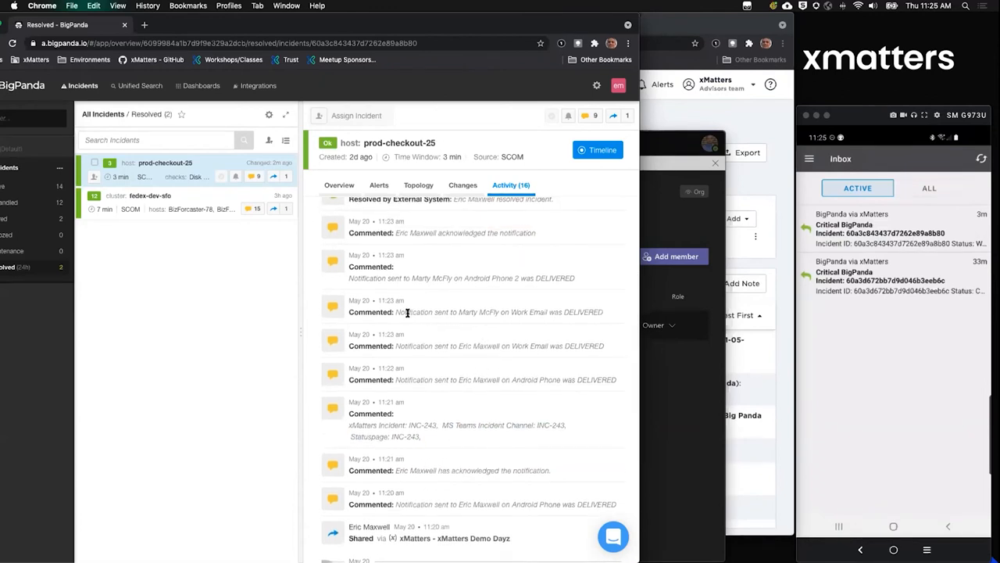
mouse_move(482, 353)
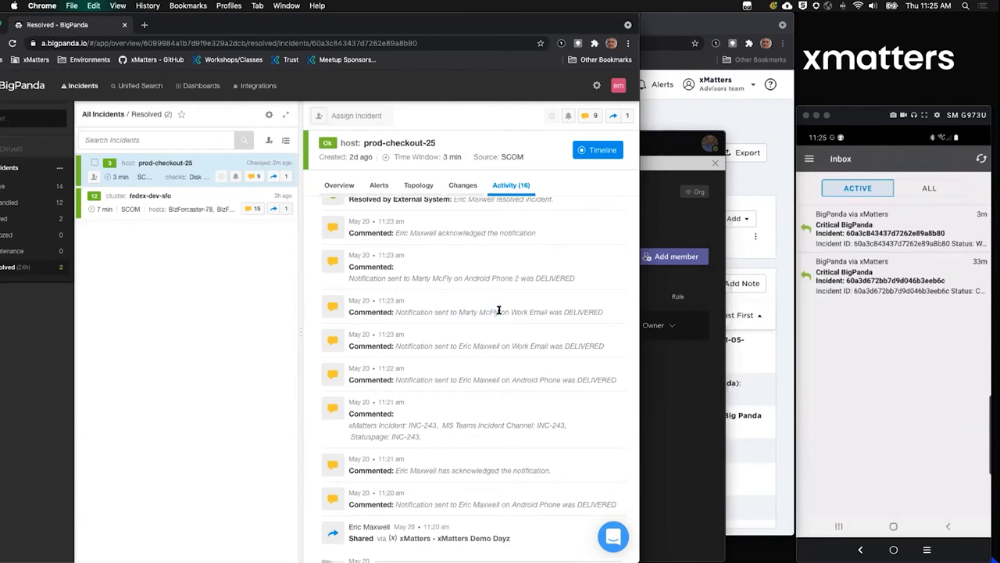
mouse_move(468, 272)
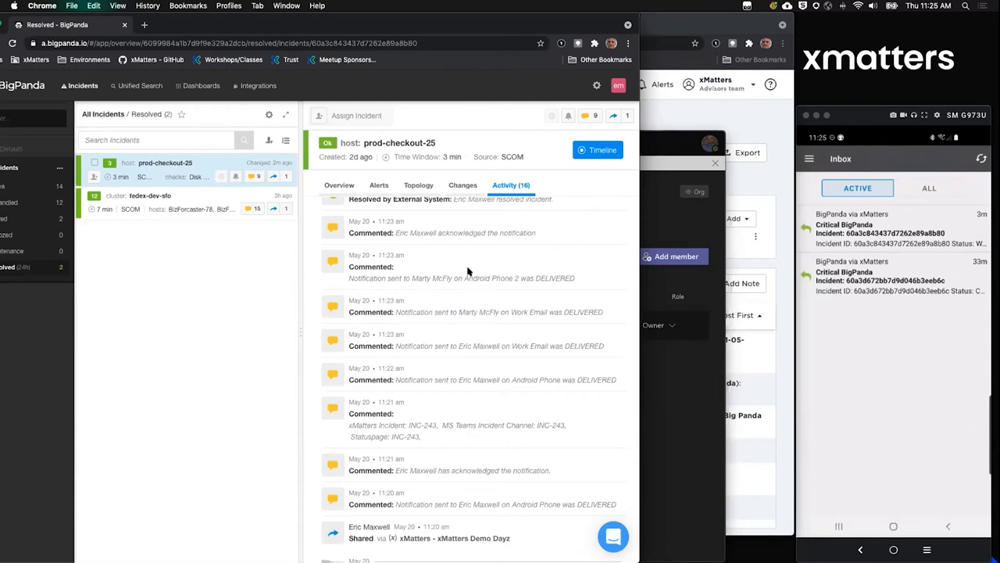